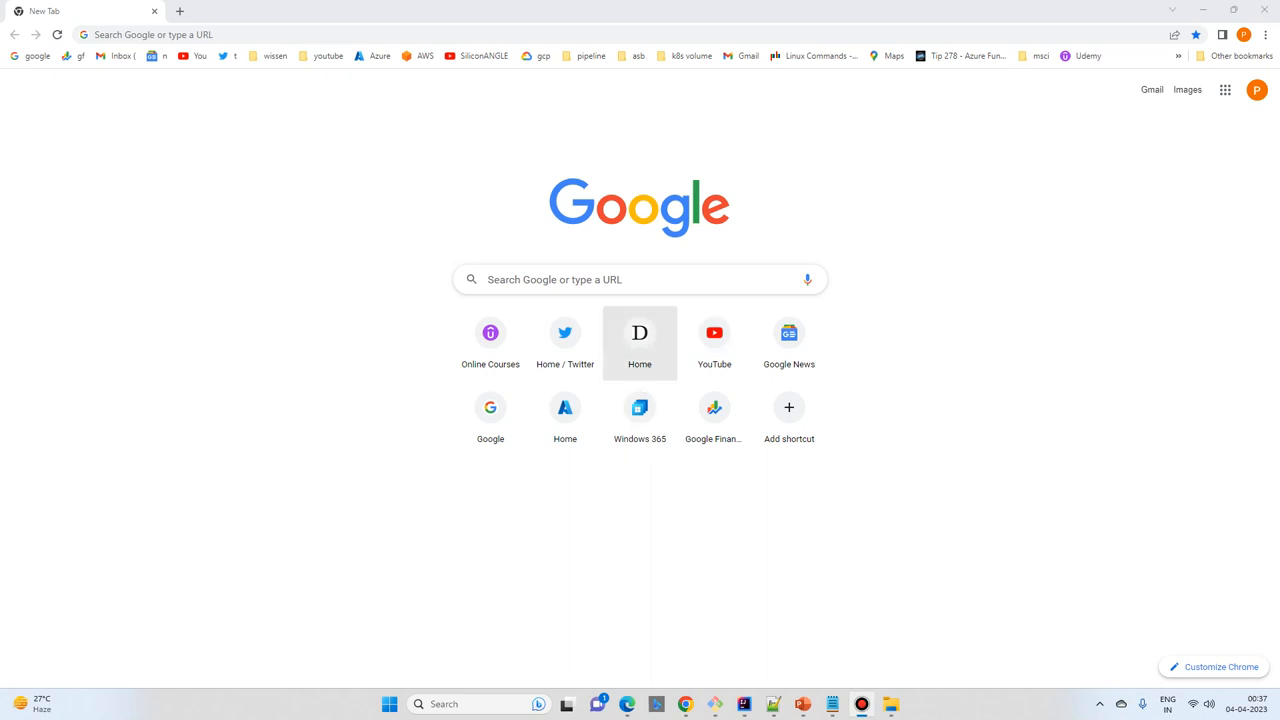
Step: Search Google for "install earlang for windows"
click(640, 279)
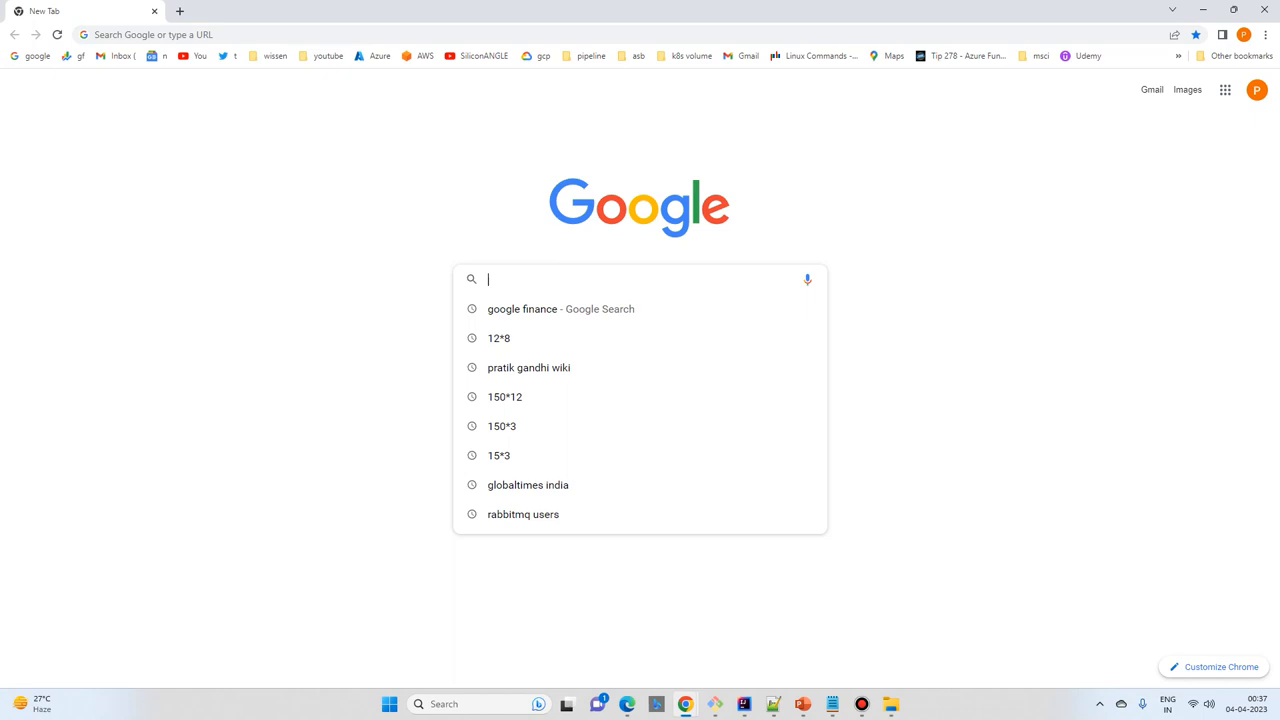
text(install)
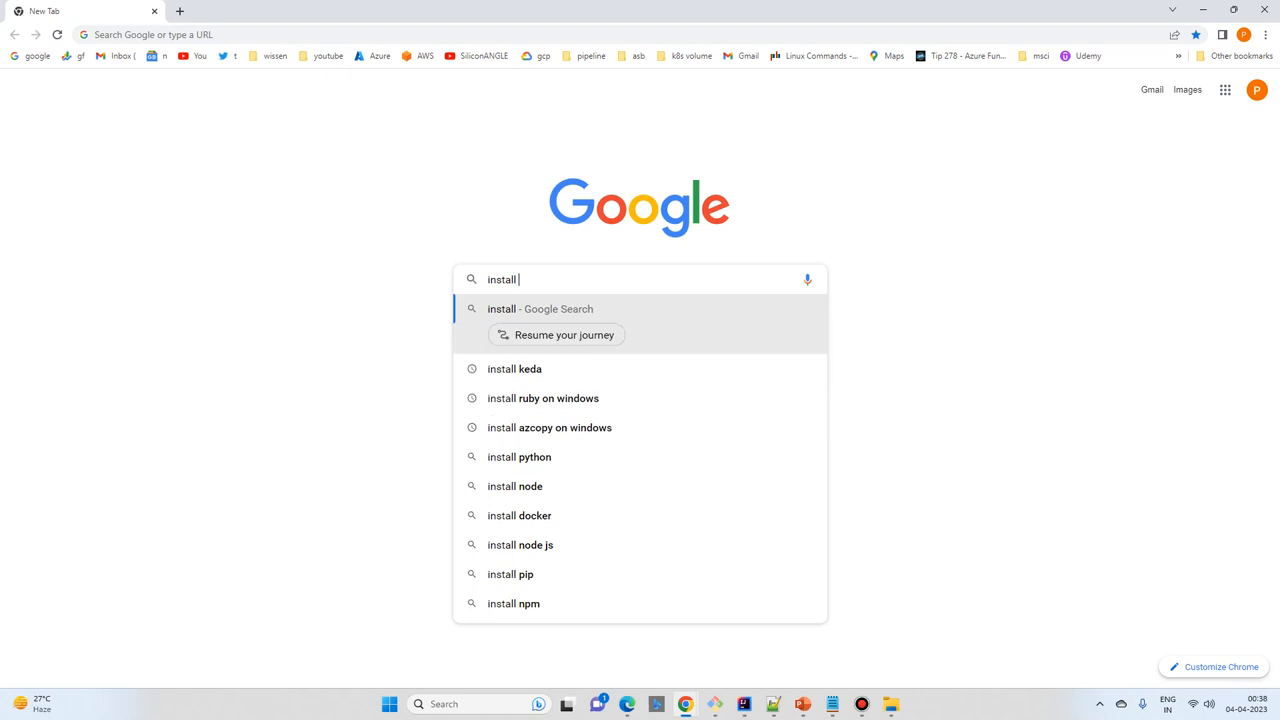
text(earlang)
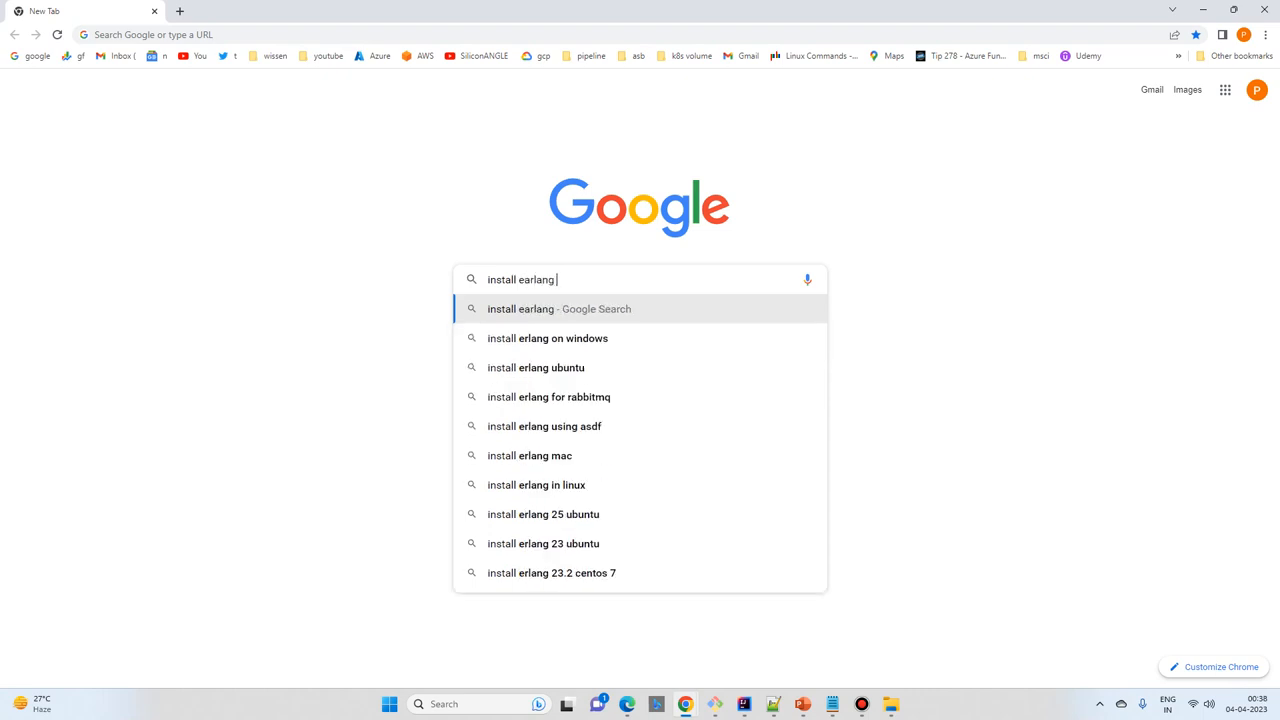
text(for windows)
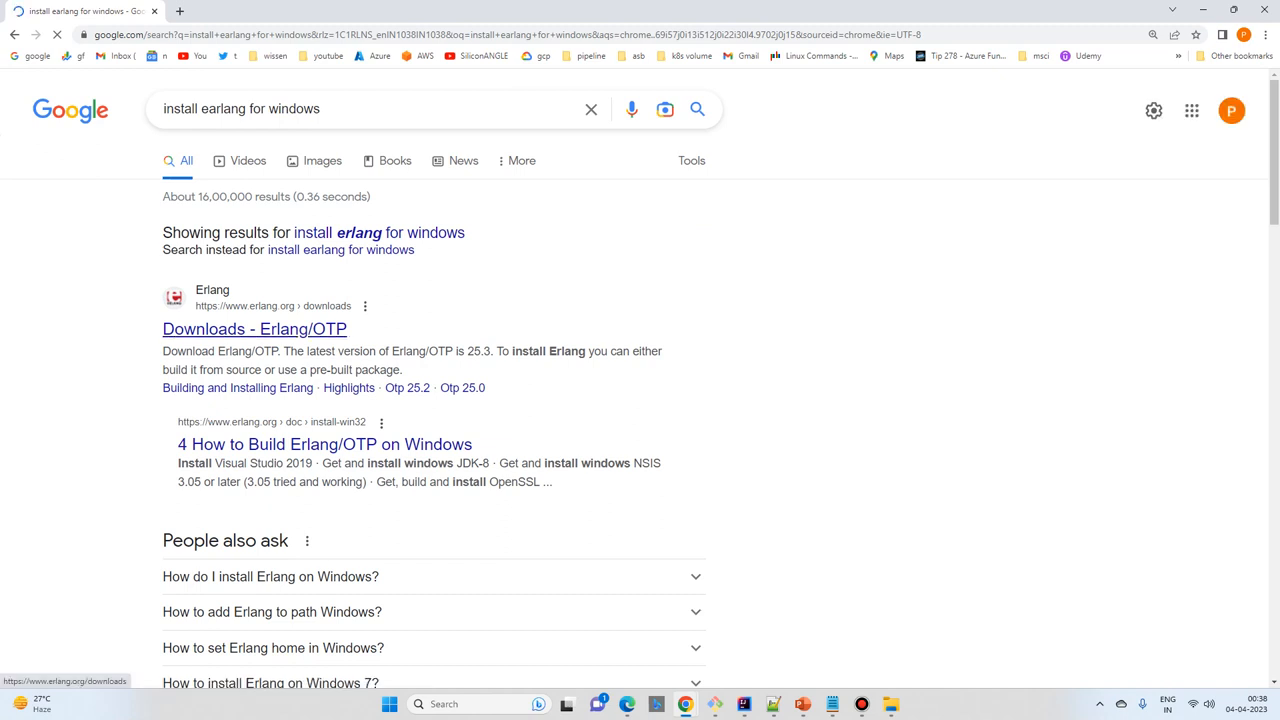
Step: Download the Erlang/OTP 25.3 Windows installer from erlang.org and launch it
click(254, 328)
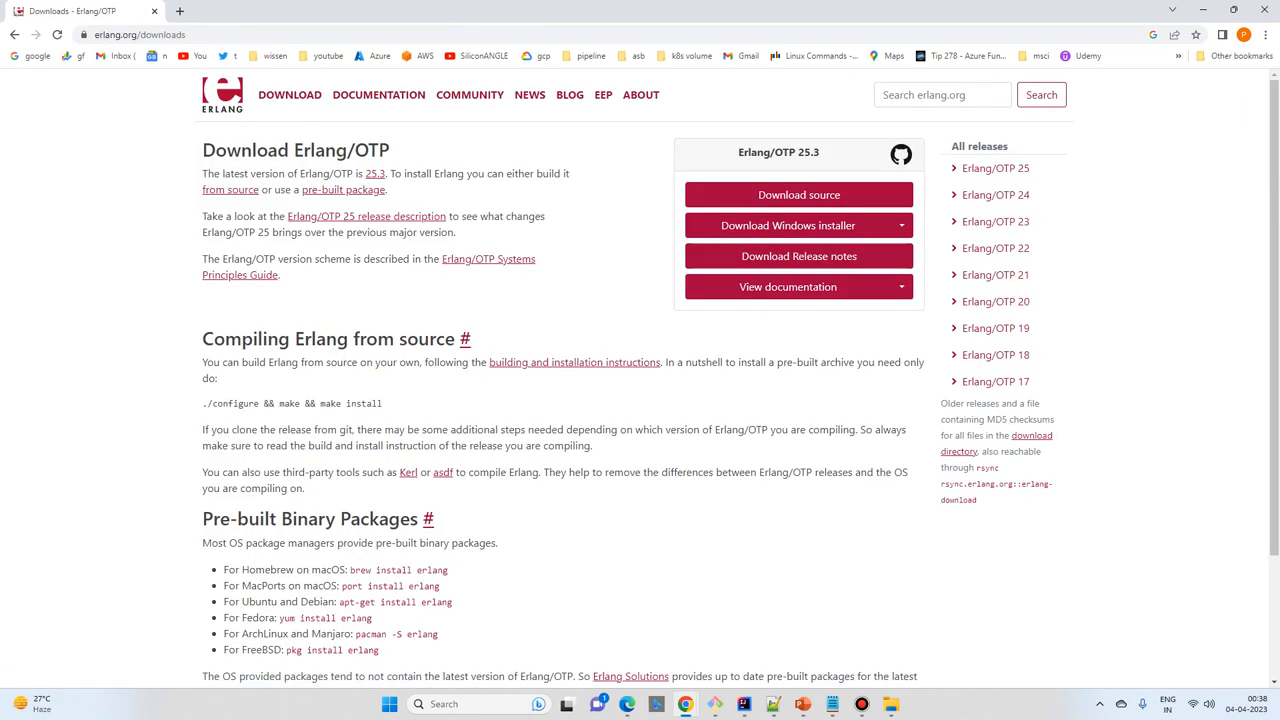
click(788, 225)
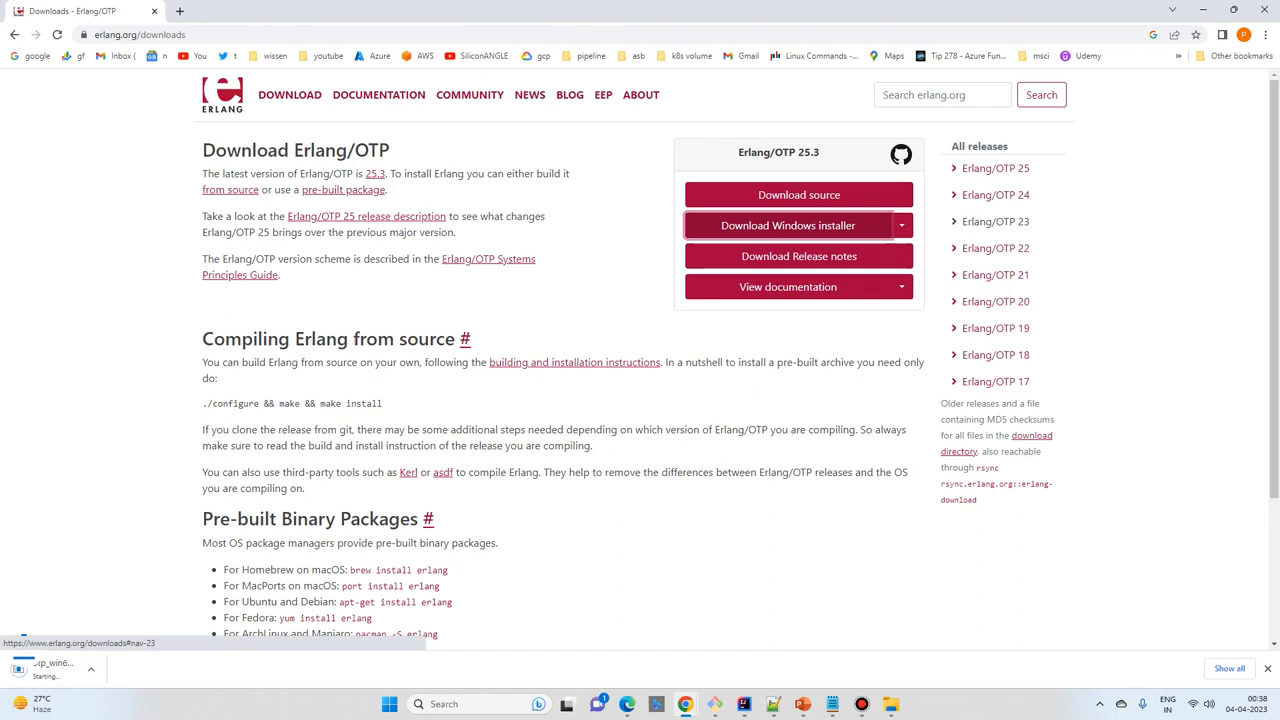
click(788, 225)
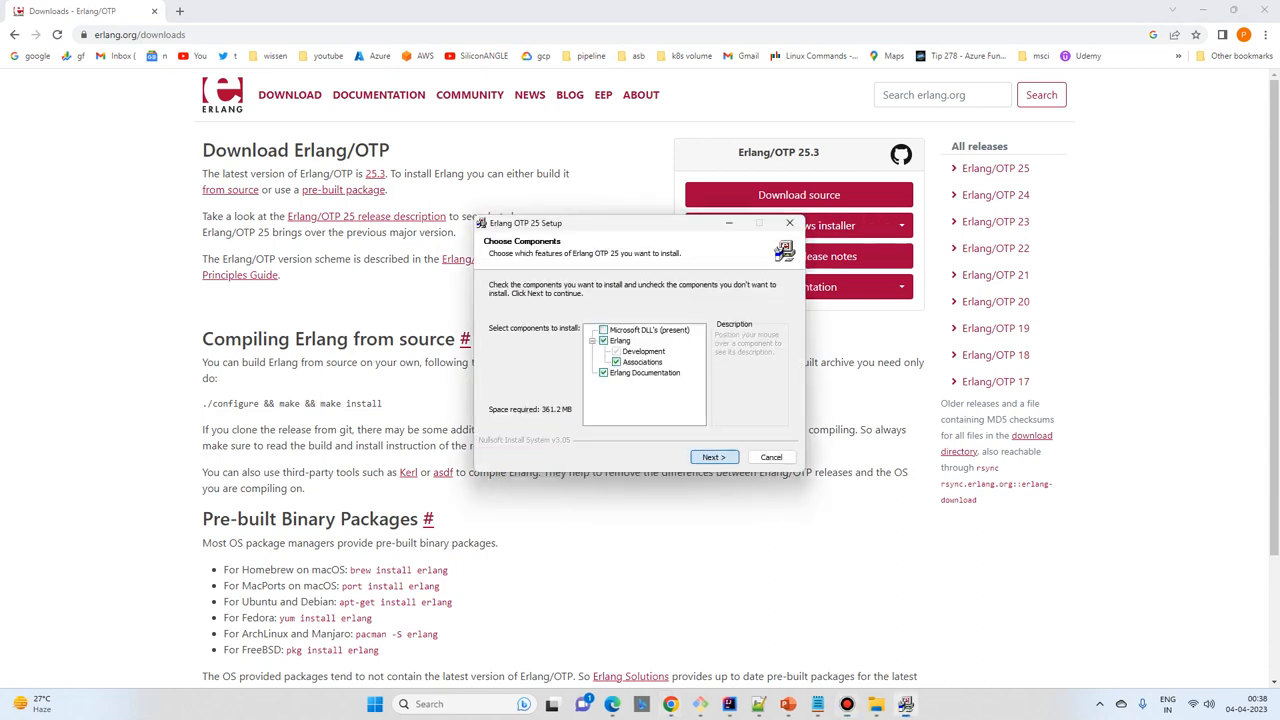
Step: Accept the default Erlang OTP 25 components in the setup wizard
click(713, 457)
text(isntall rabbitmq for win)
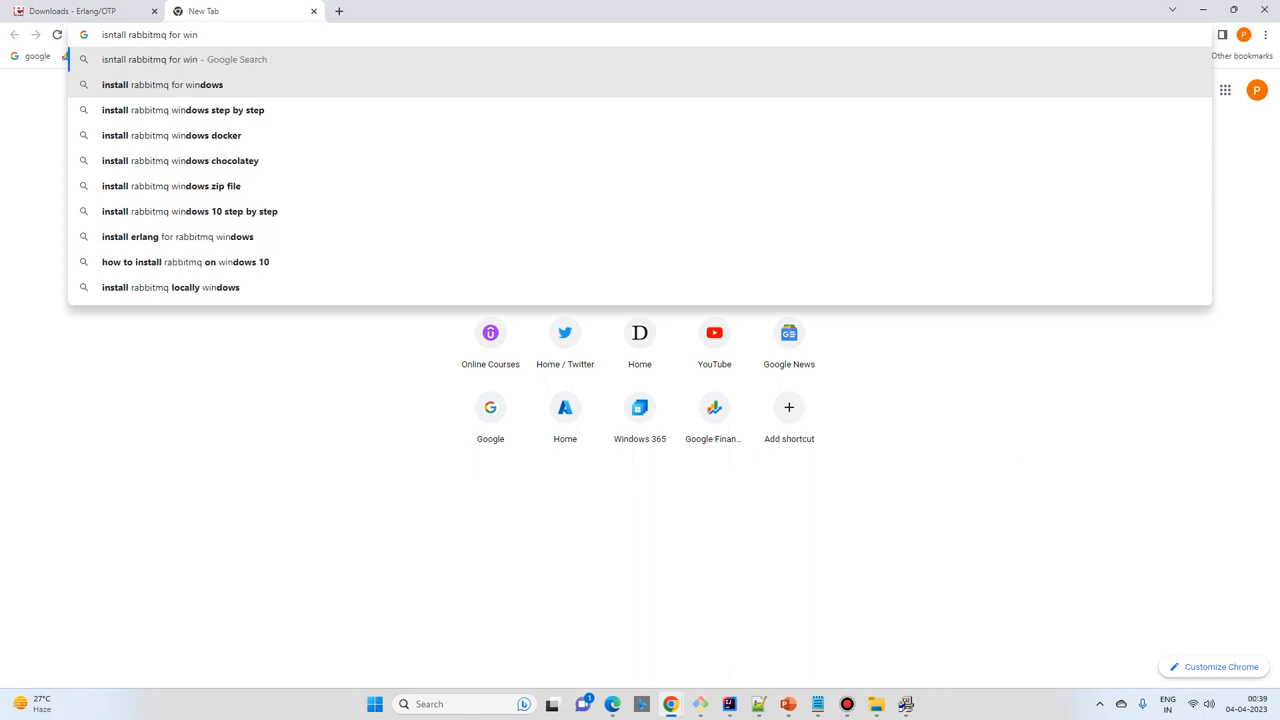
Step: Open the RabbitMQ 'Installing on Windows' guide from the search results and read down it
click(162, 84)
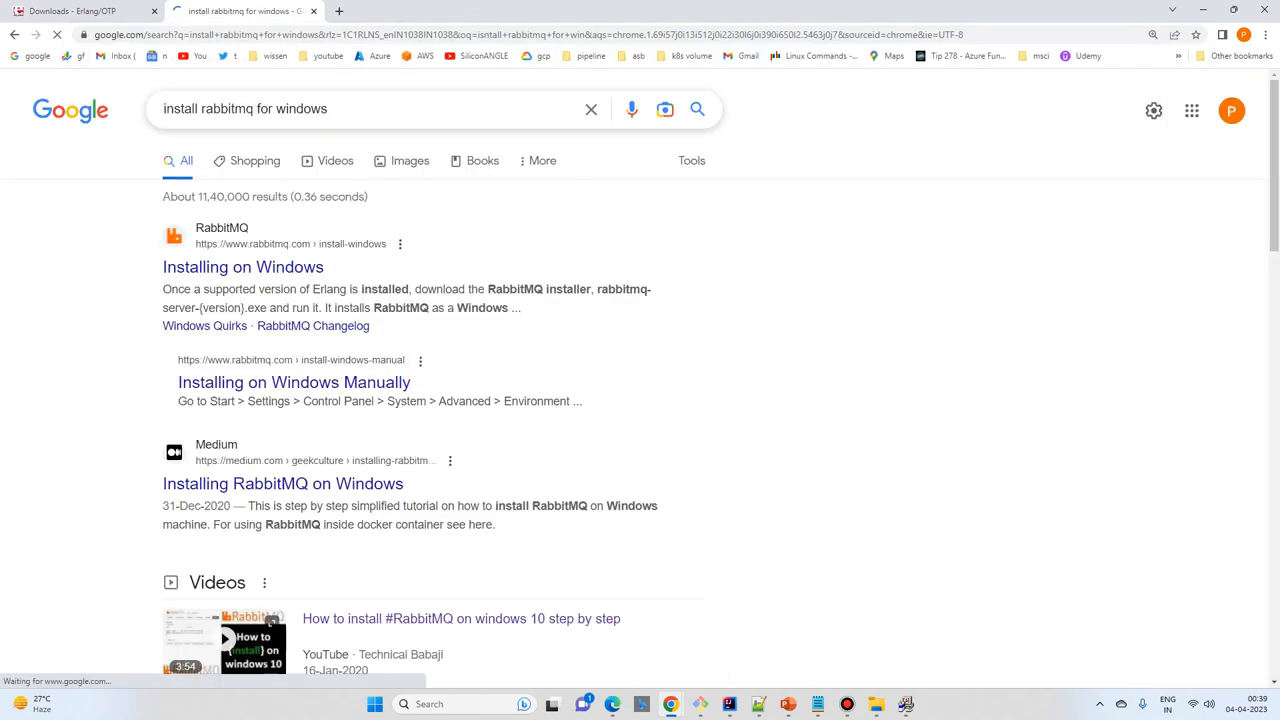
click(242, 267)
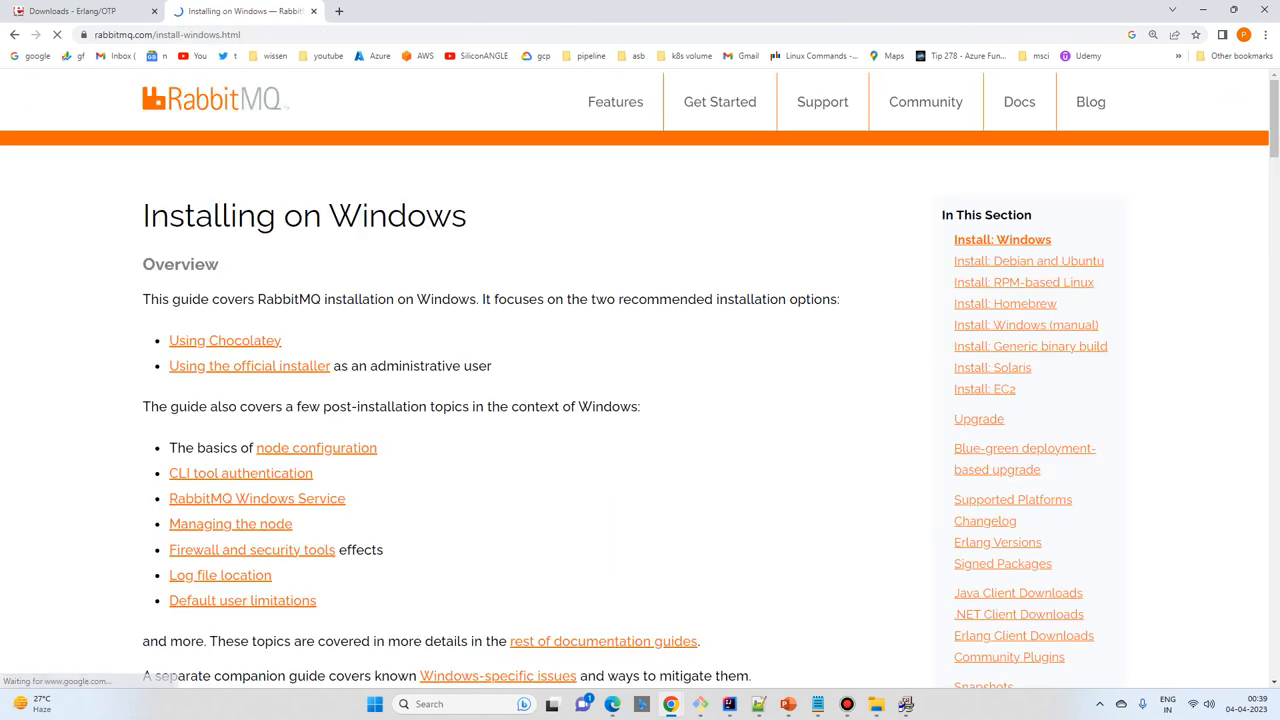
scroll(down, 3)
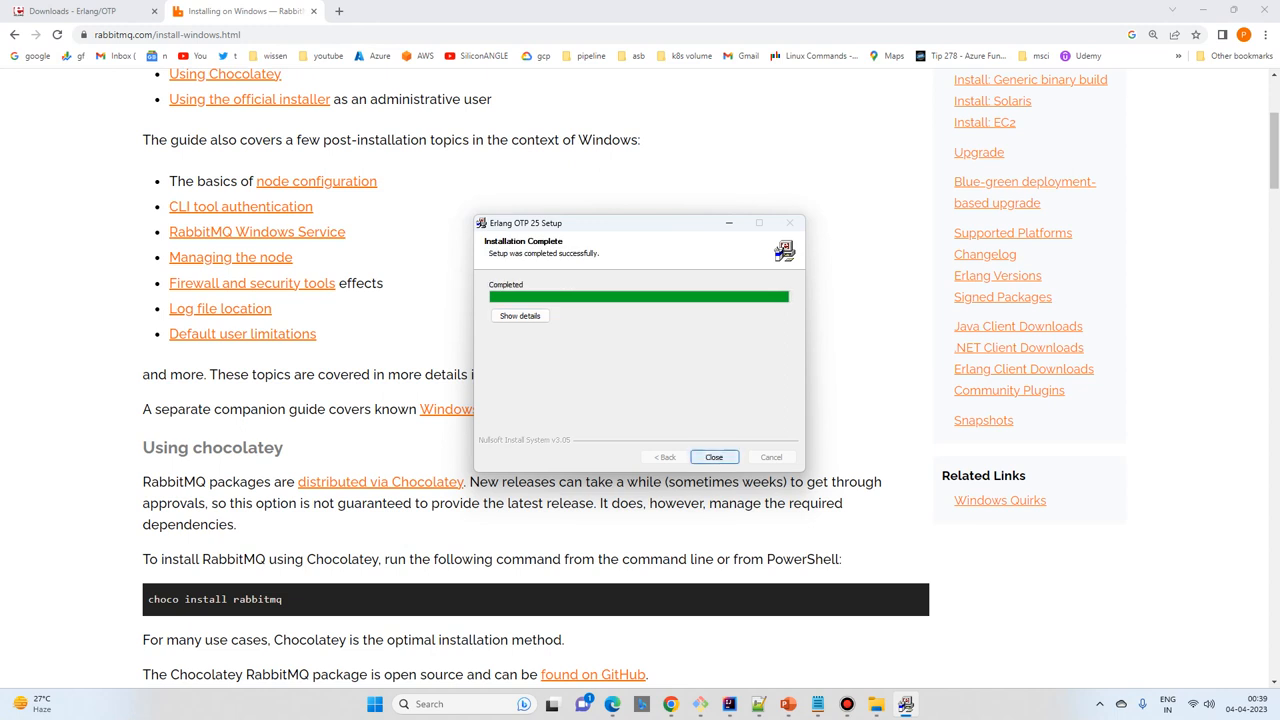
Step: Close the finished Erlang setup and download rabbitmq-server-3.11.13.exe from Direct Downloads
click(714, 457)
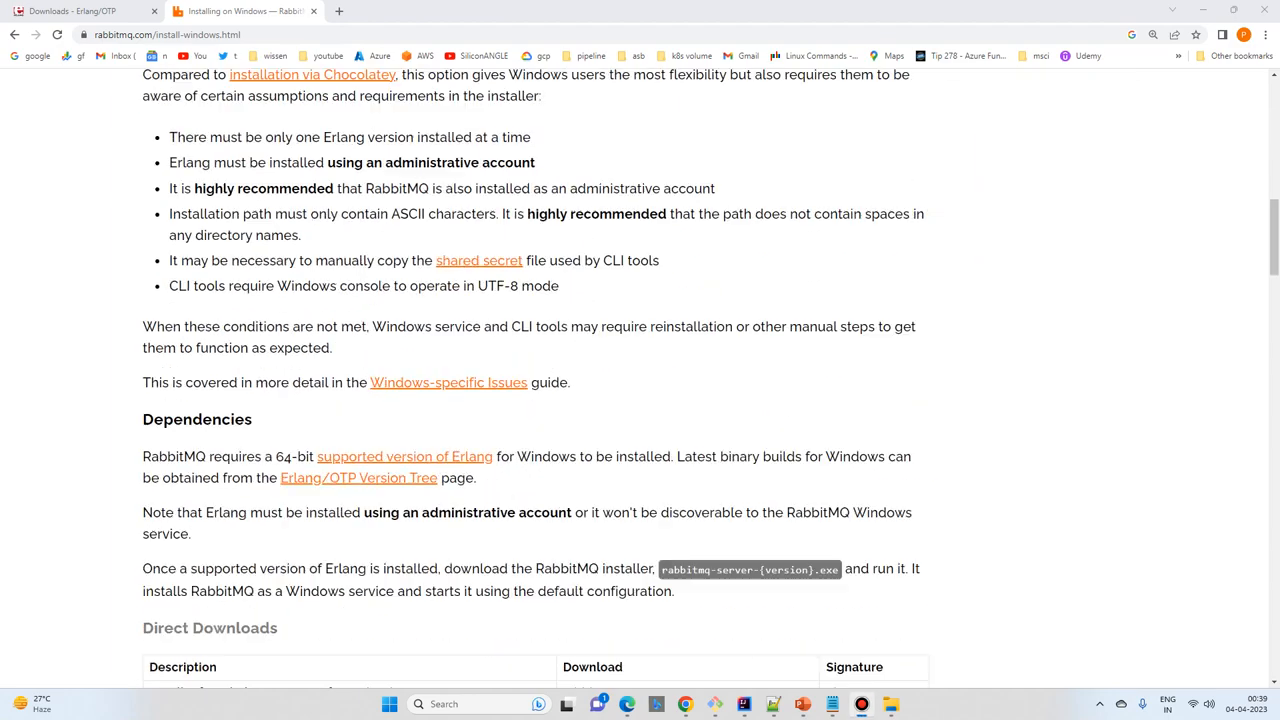
scroll(down, 3)
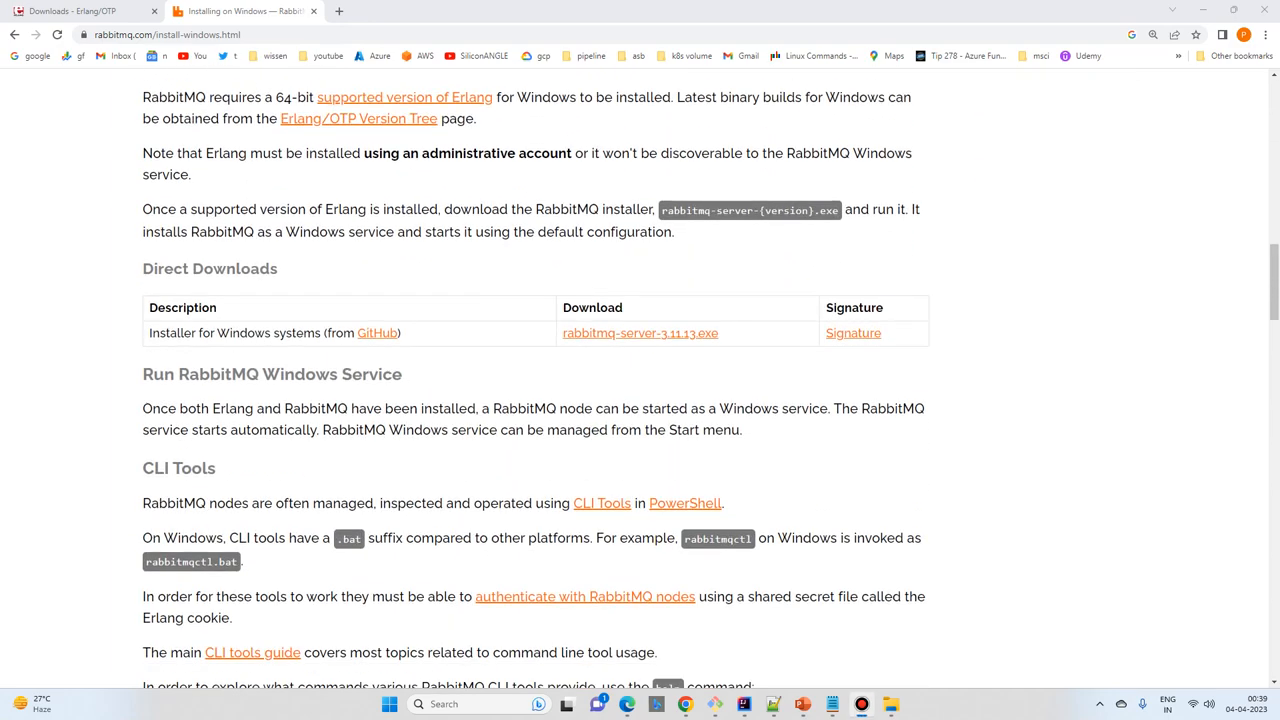
click(640, 332)
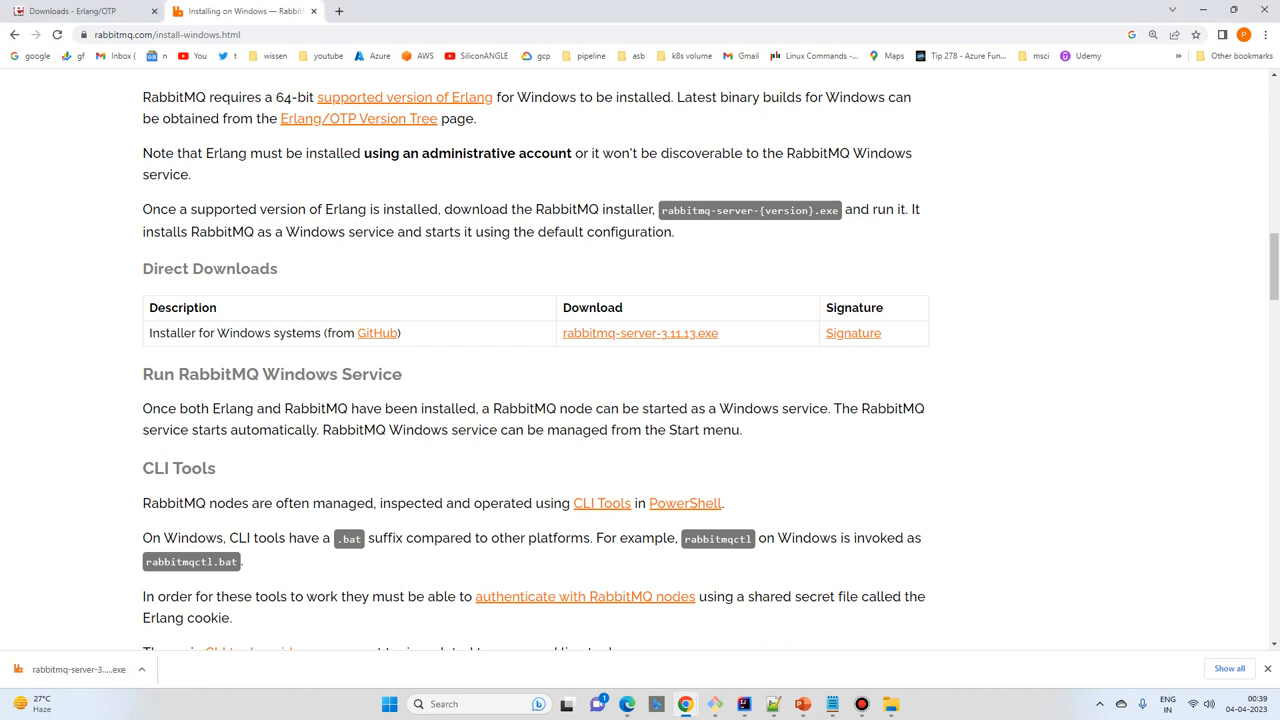
Step: Run the RabbitMQ Server 3.11.13 installer with default components and install folder
click(79, 669)
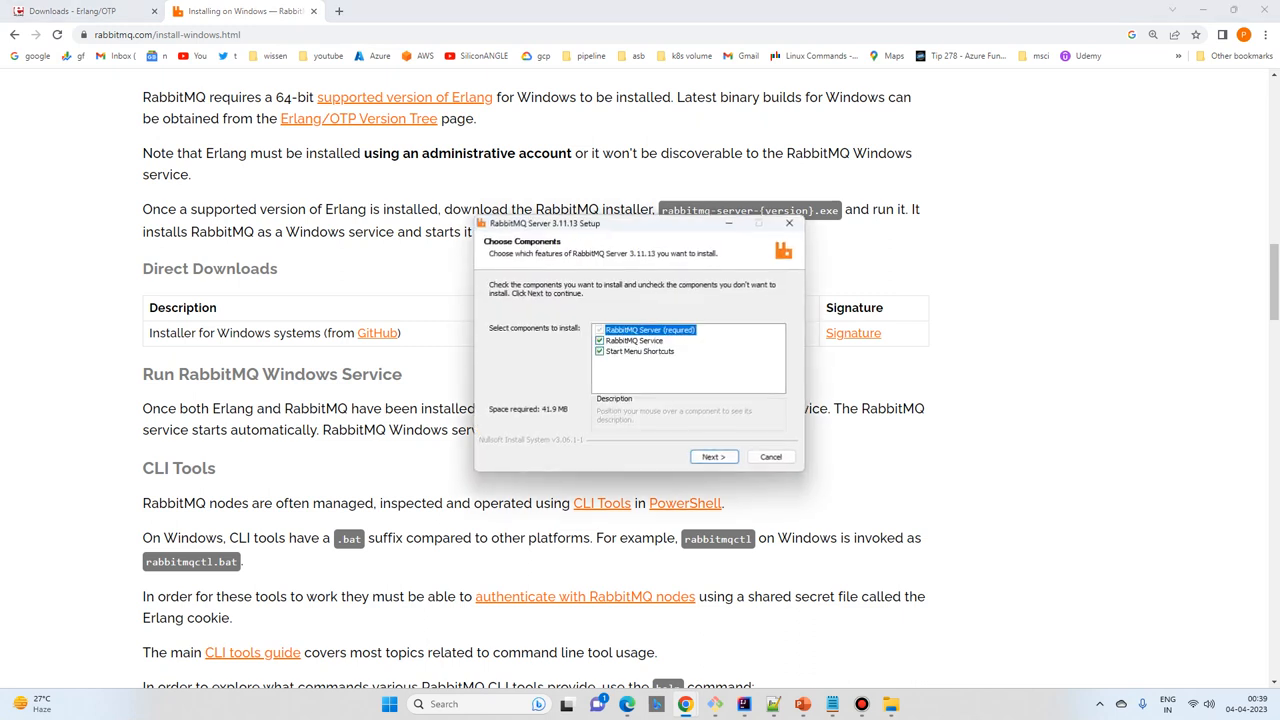
click(713, 456)
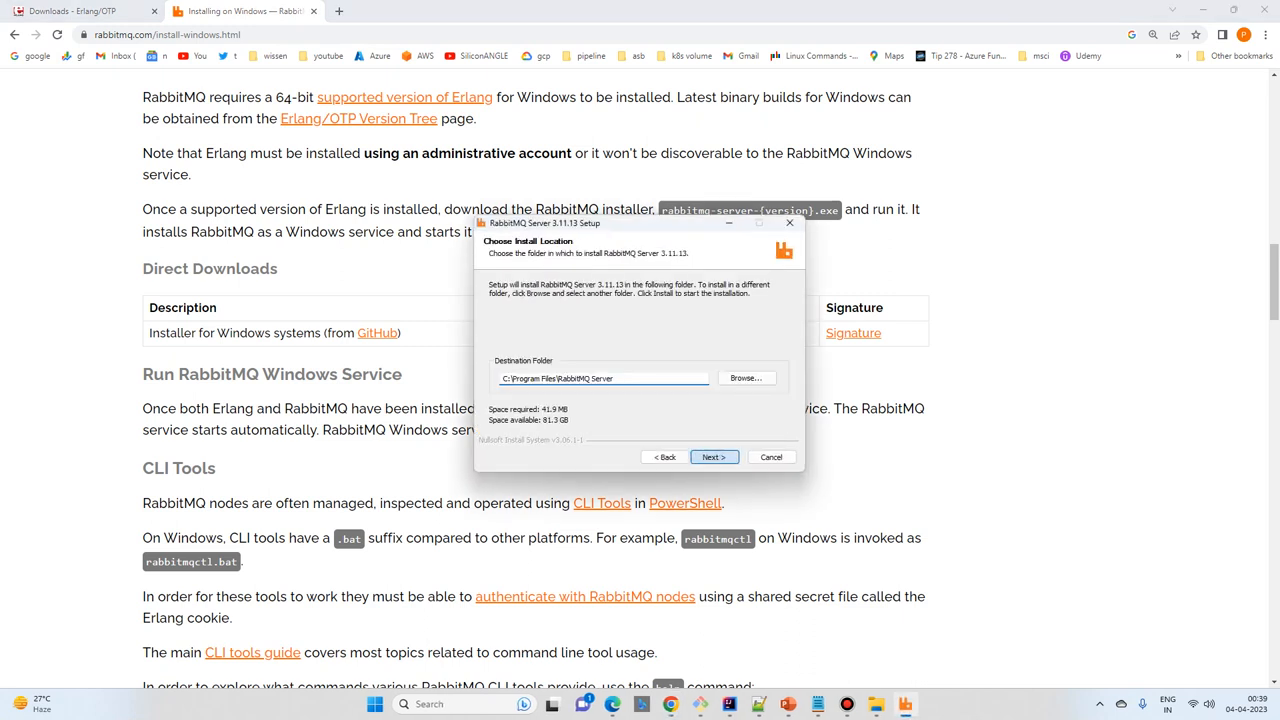
click(714, 457)
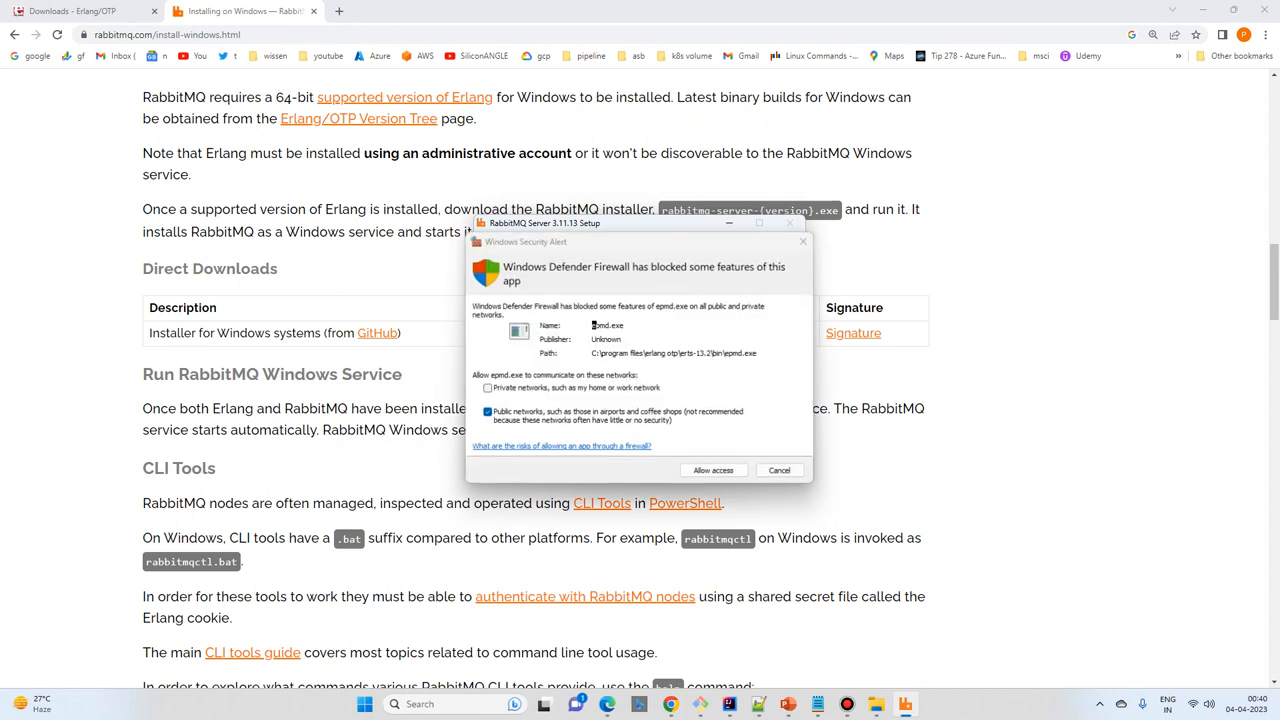
Step: Allow epmd.exe and Erlang through the firewall and finish setup with Start RabbitMQ service checked
click(713, 470)
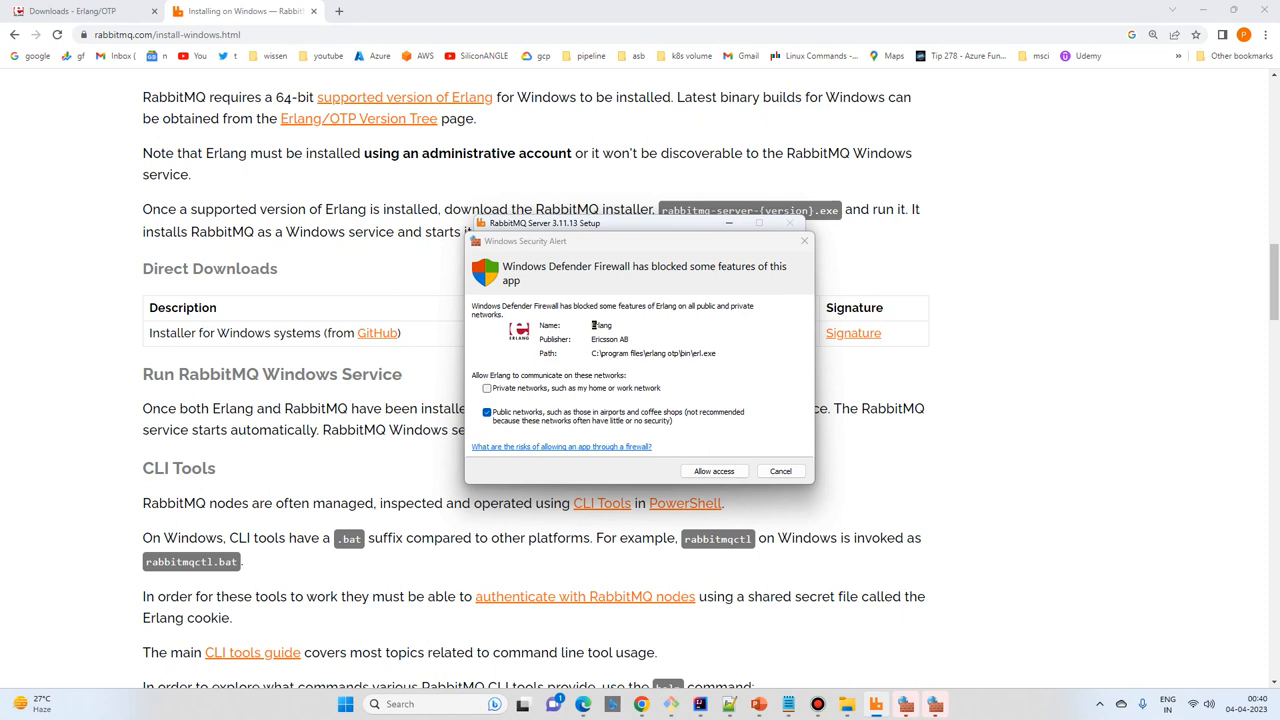
click(714, 471)
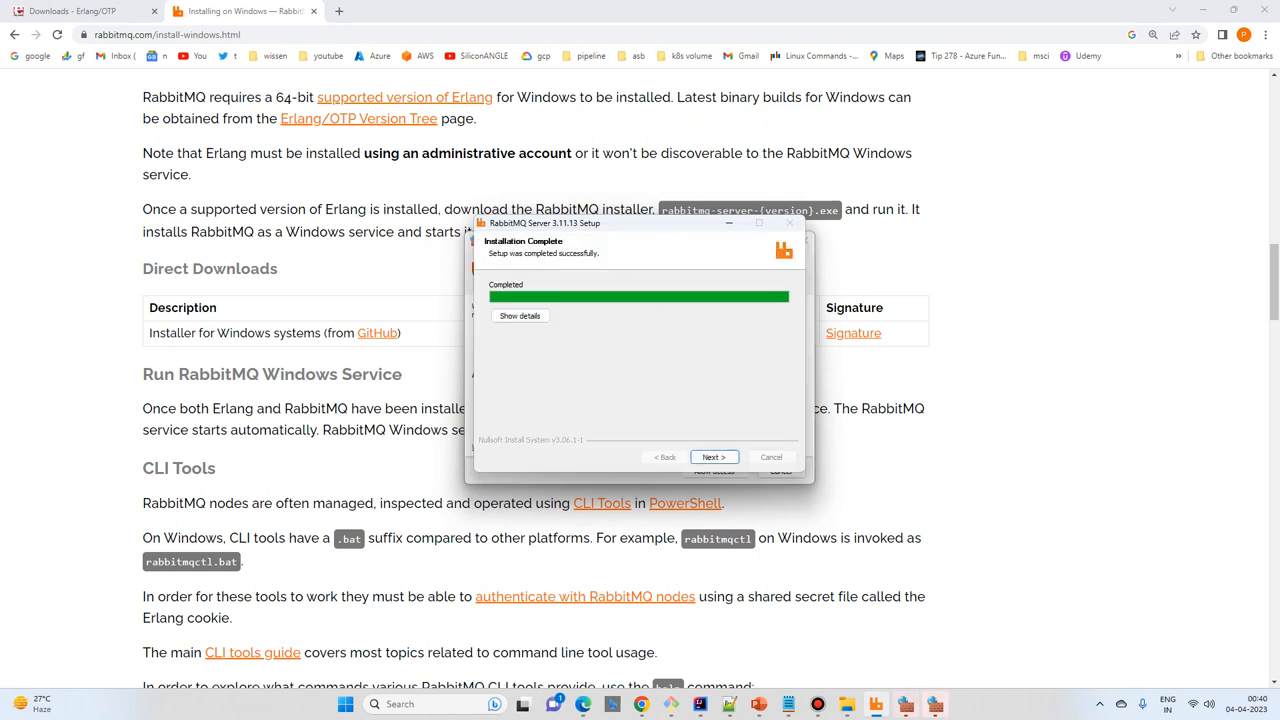
click(714, 457)
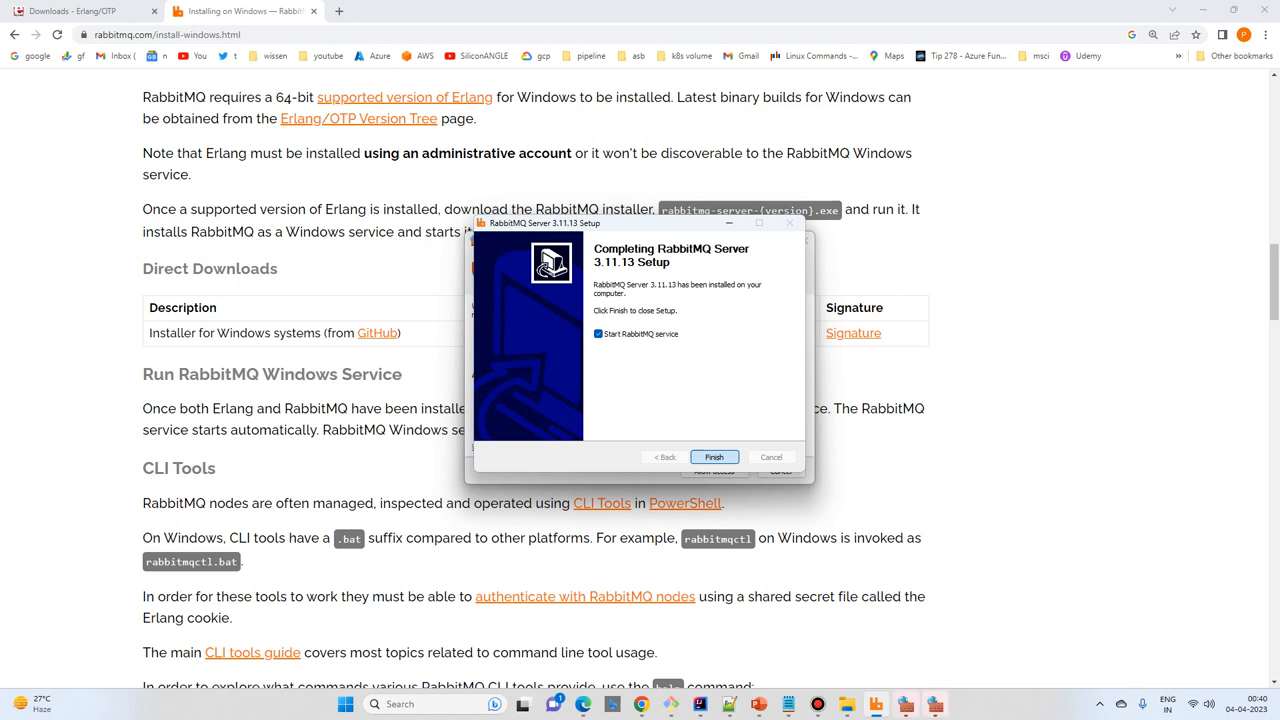
click(714, 457)
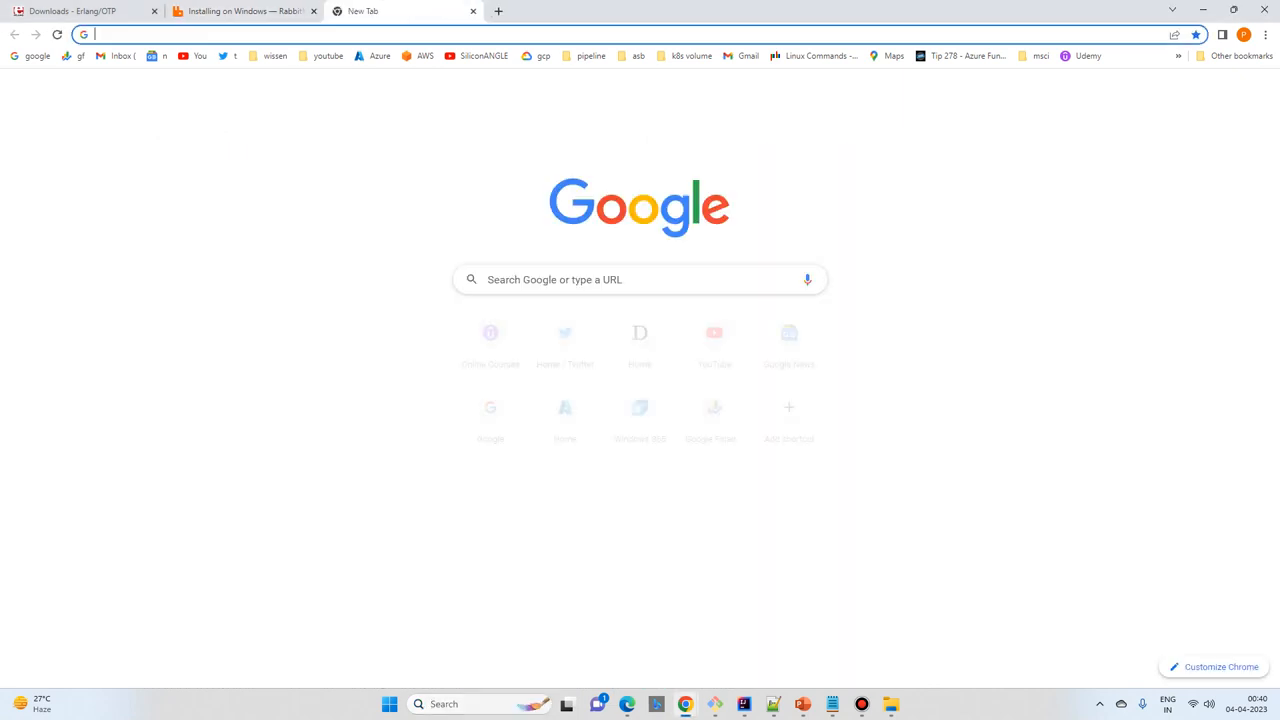
Step: Try loading localhost:8080 in the Chrome address bar
text(loa)
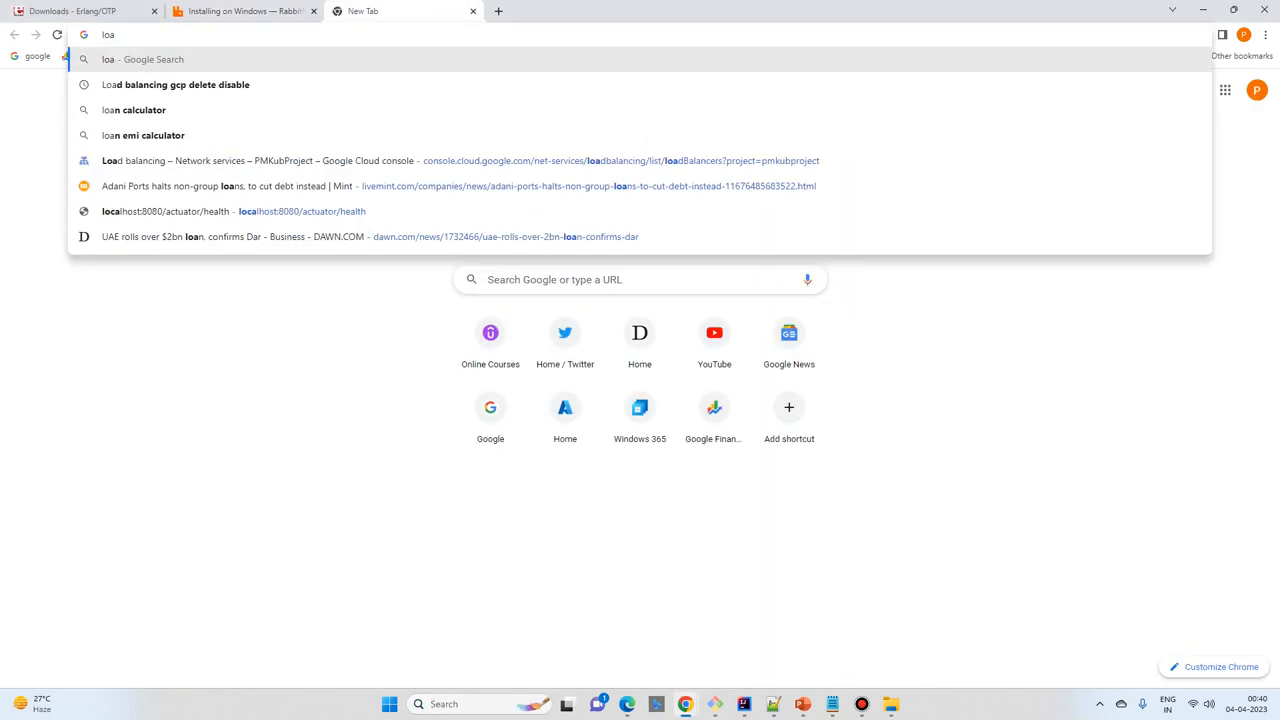
text(localhost:8080)
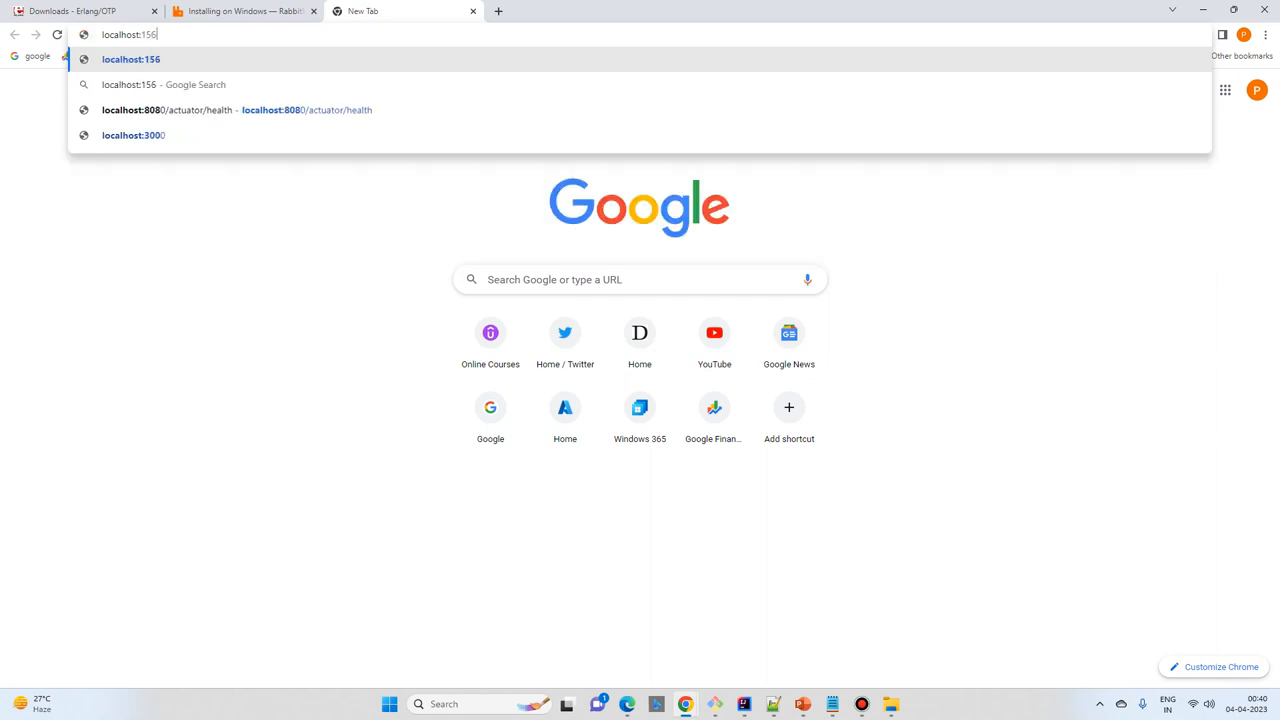
key(Return)
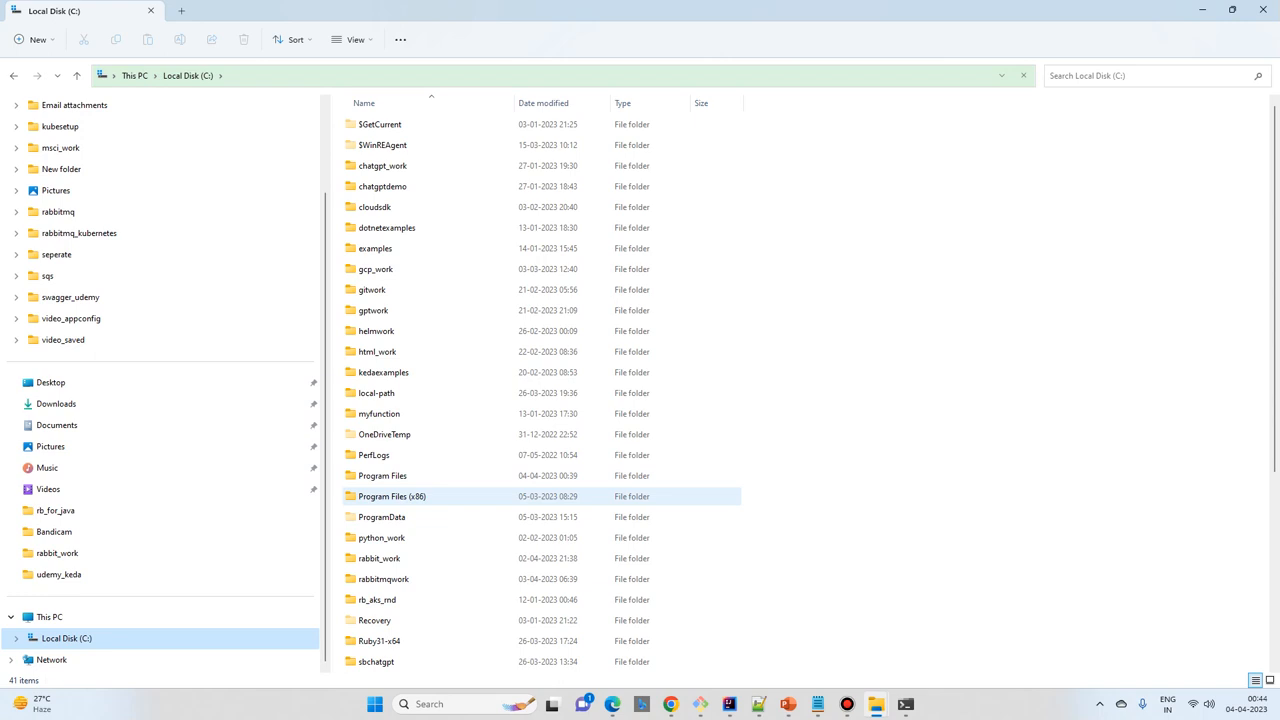
Step: Browse into Program Files\RabbitMQ Server\rabbitmq_server-3.11.13\plugins
double_click(382, 475)
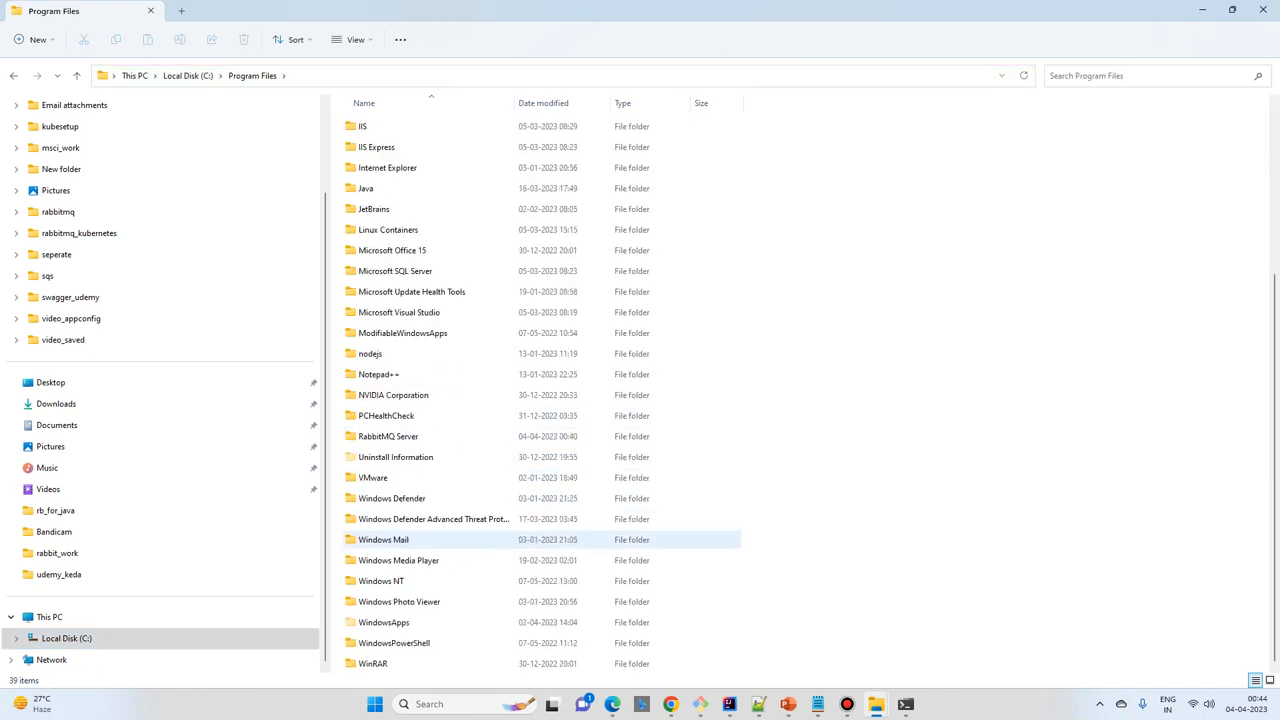
click(373, 477)
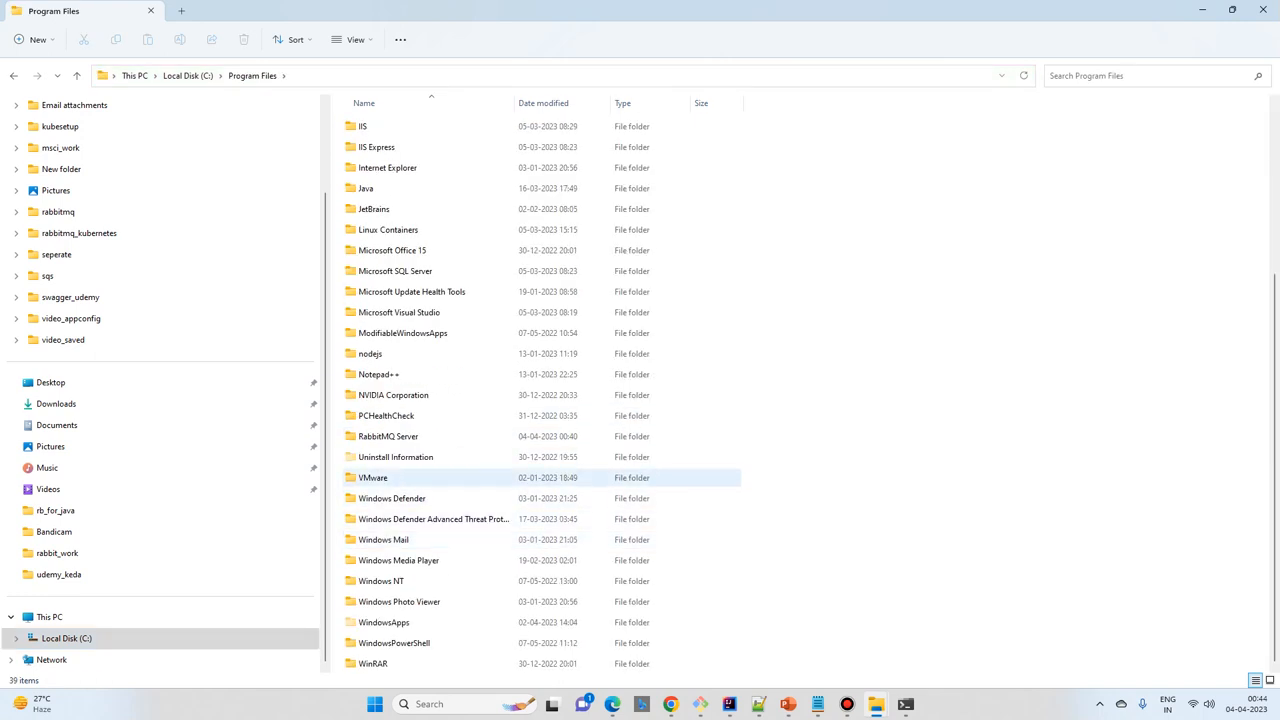
double_click(388, 436)
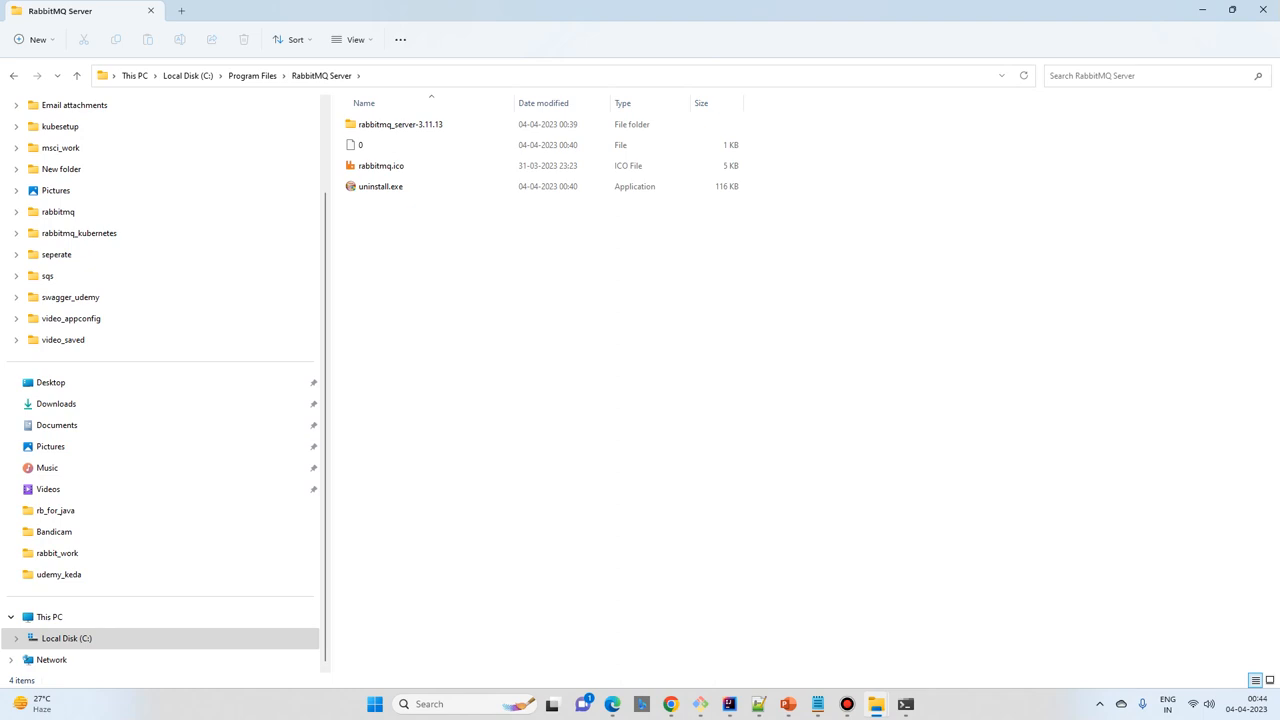
double_click(400, 124)
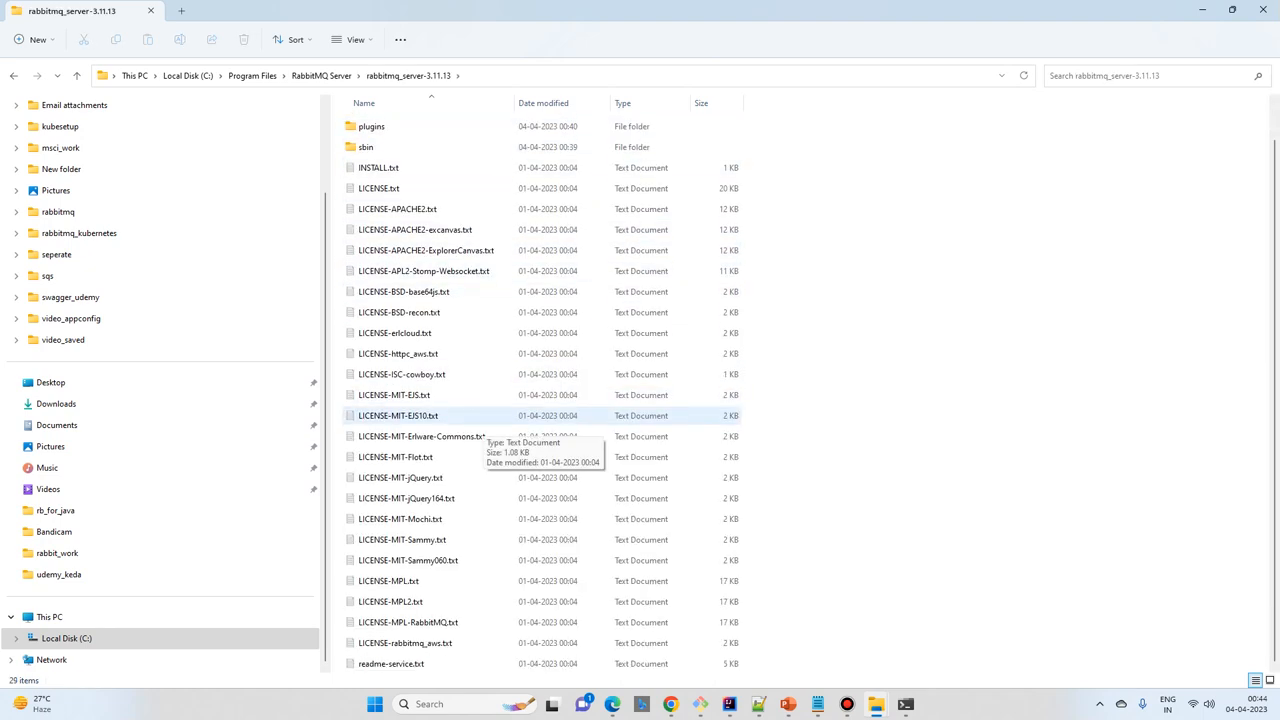
double_click(371, 126)
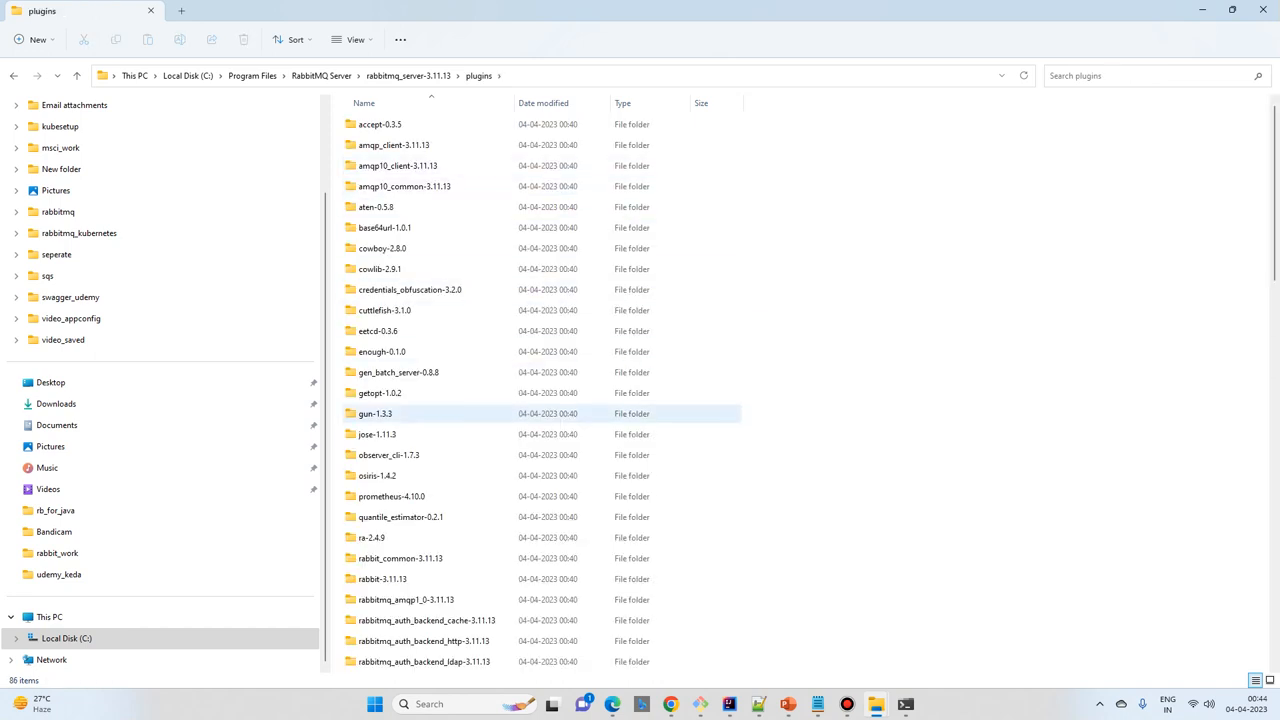
Step: Locate the rabbitmq_management-3.11.13 plugin and go back to the server folder
scroll(down, 3)
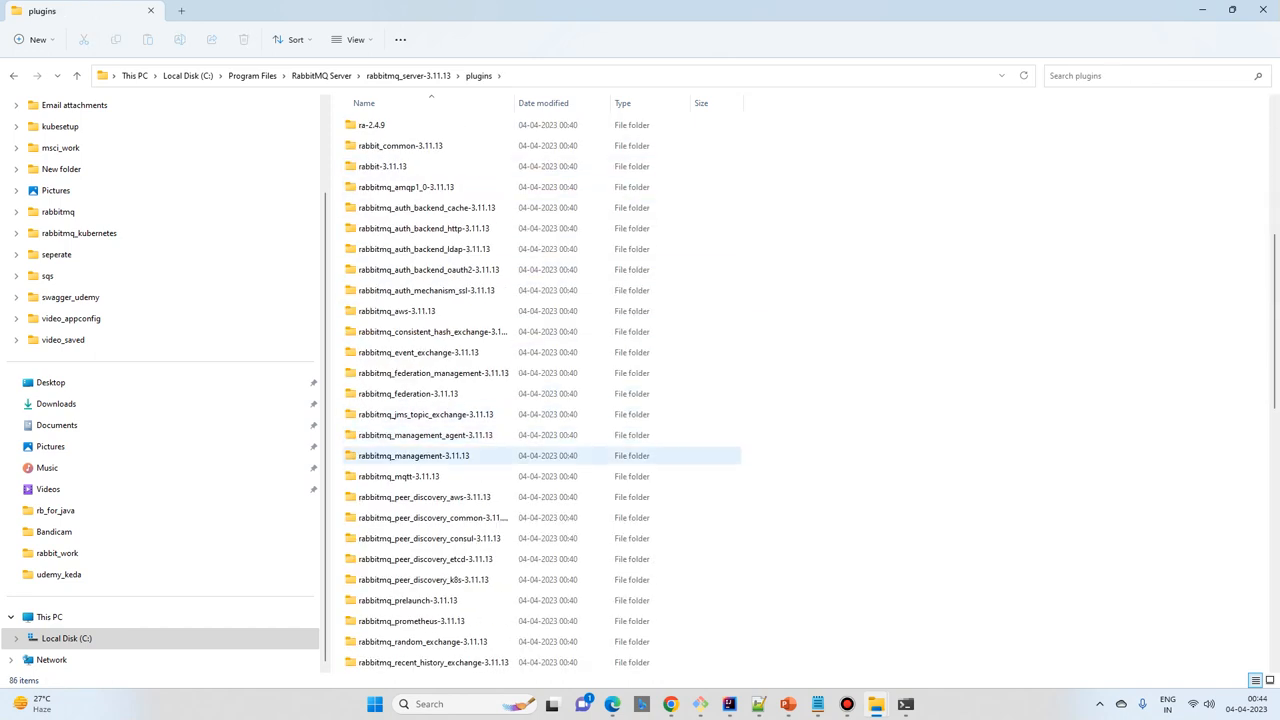
click(413, 456)
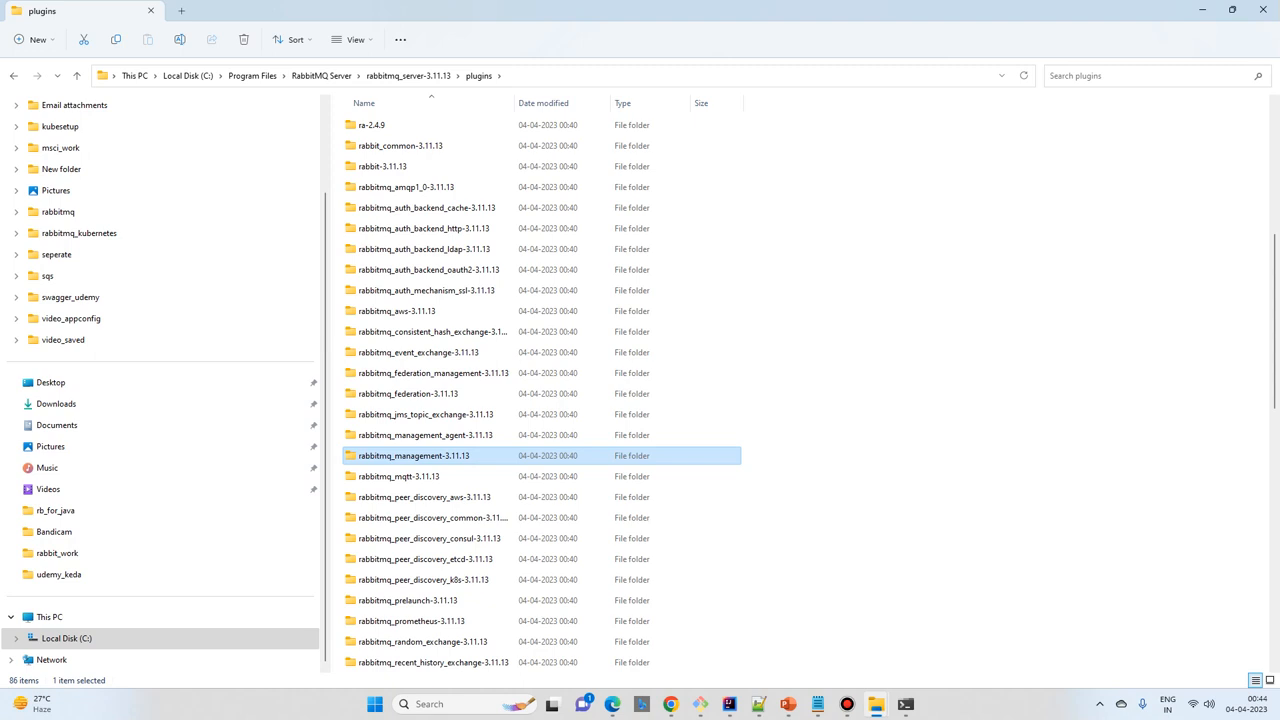
double_click(413, 455)
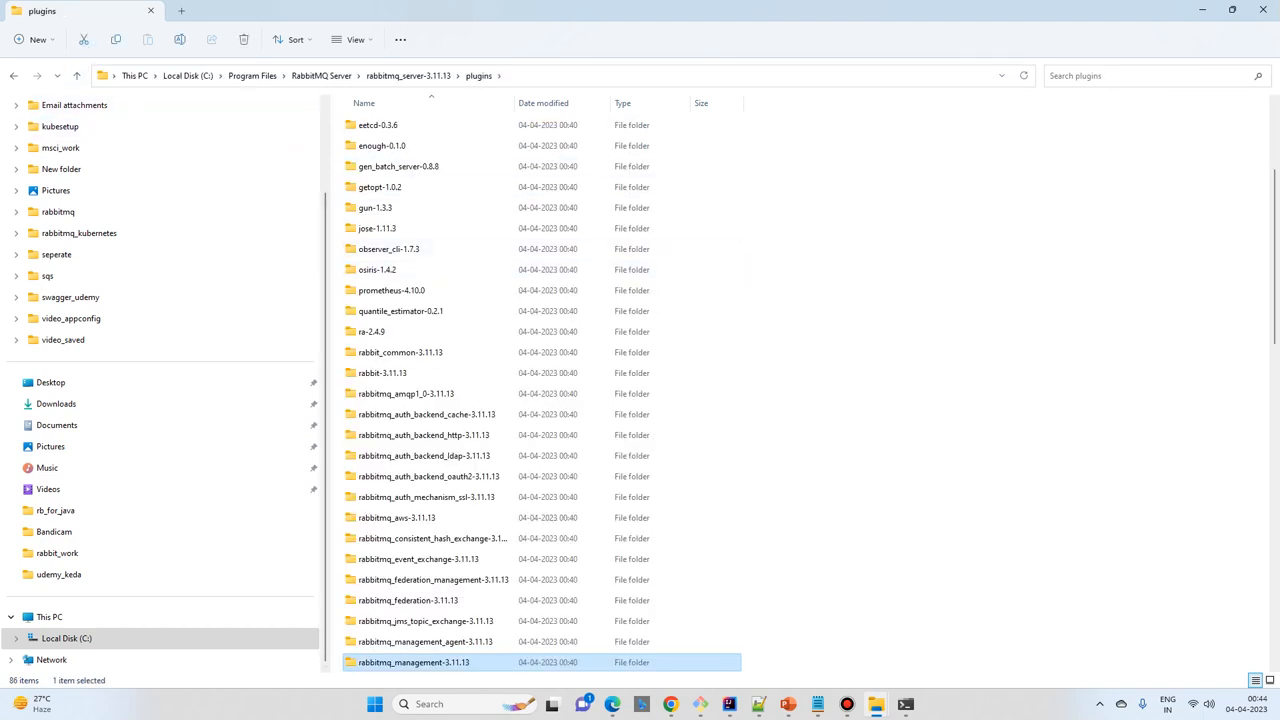
scroll(up, 3)
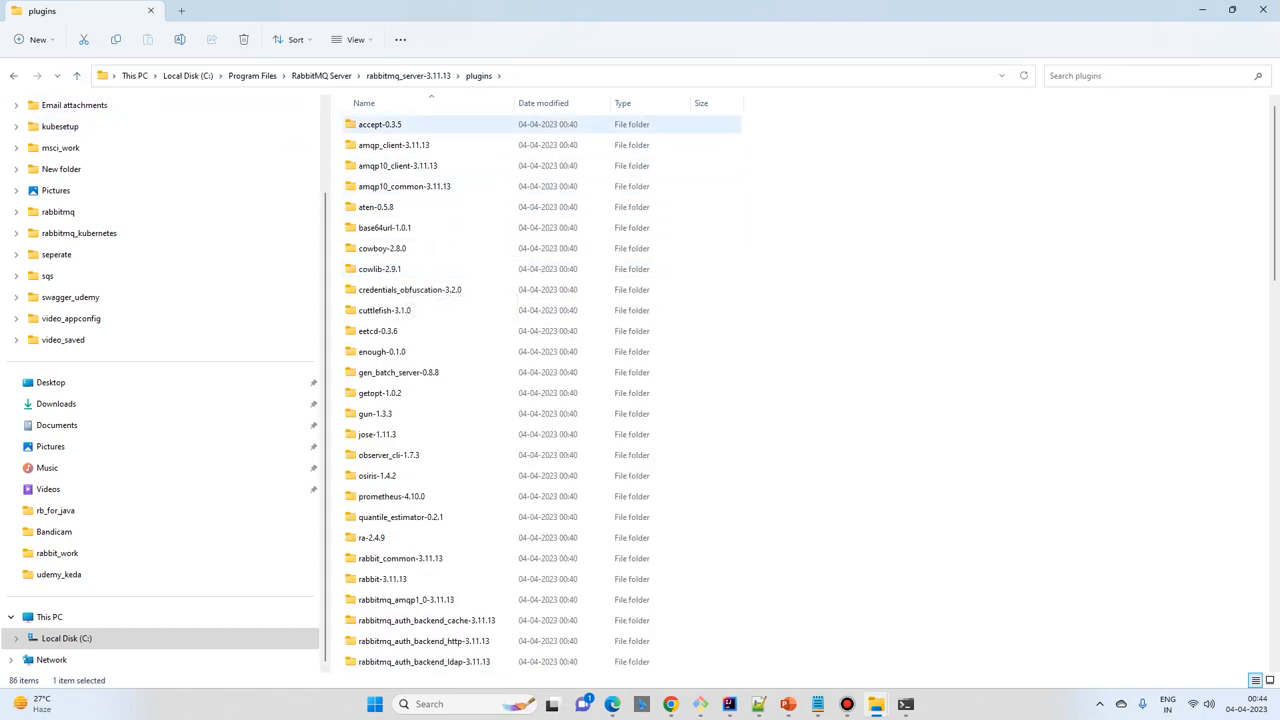
click(76, 75)
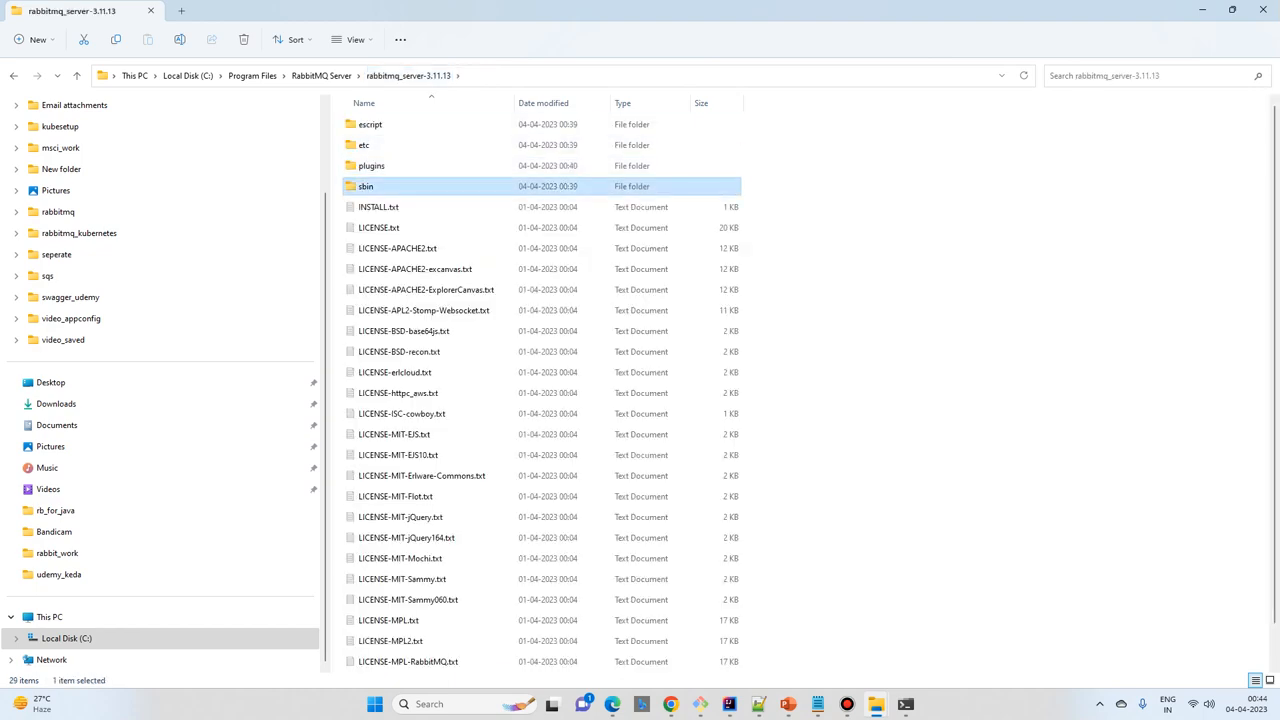
Step: From the sbin folder, start the rabbitmq-plugins command in Command Prompt
double_click(366, 186)
text(ra)
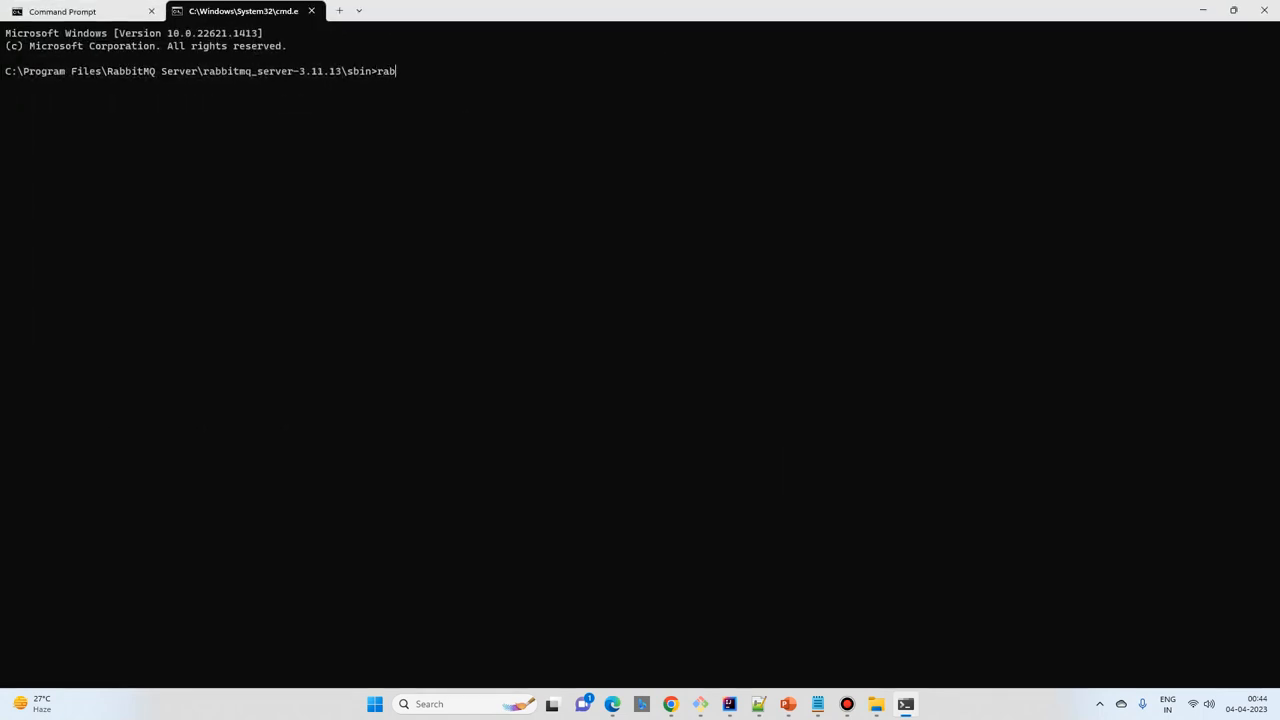
text(bitmq)
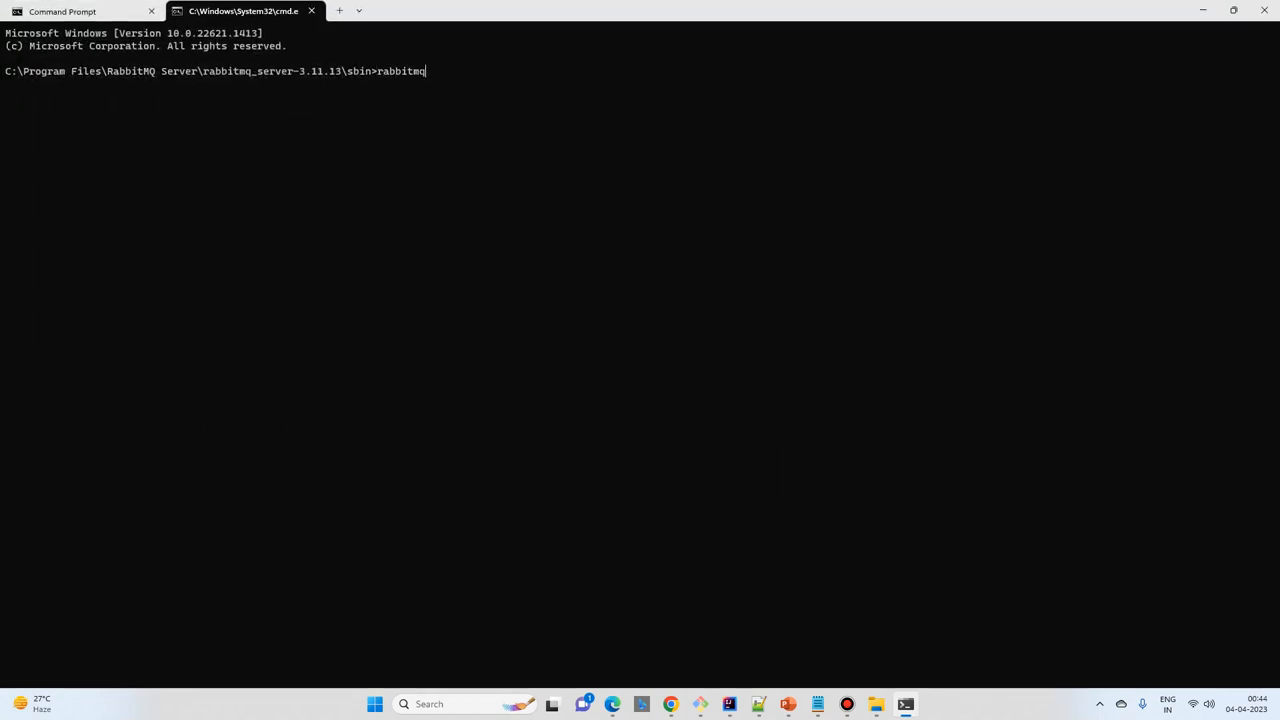
text(-op)
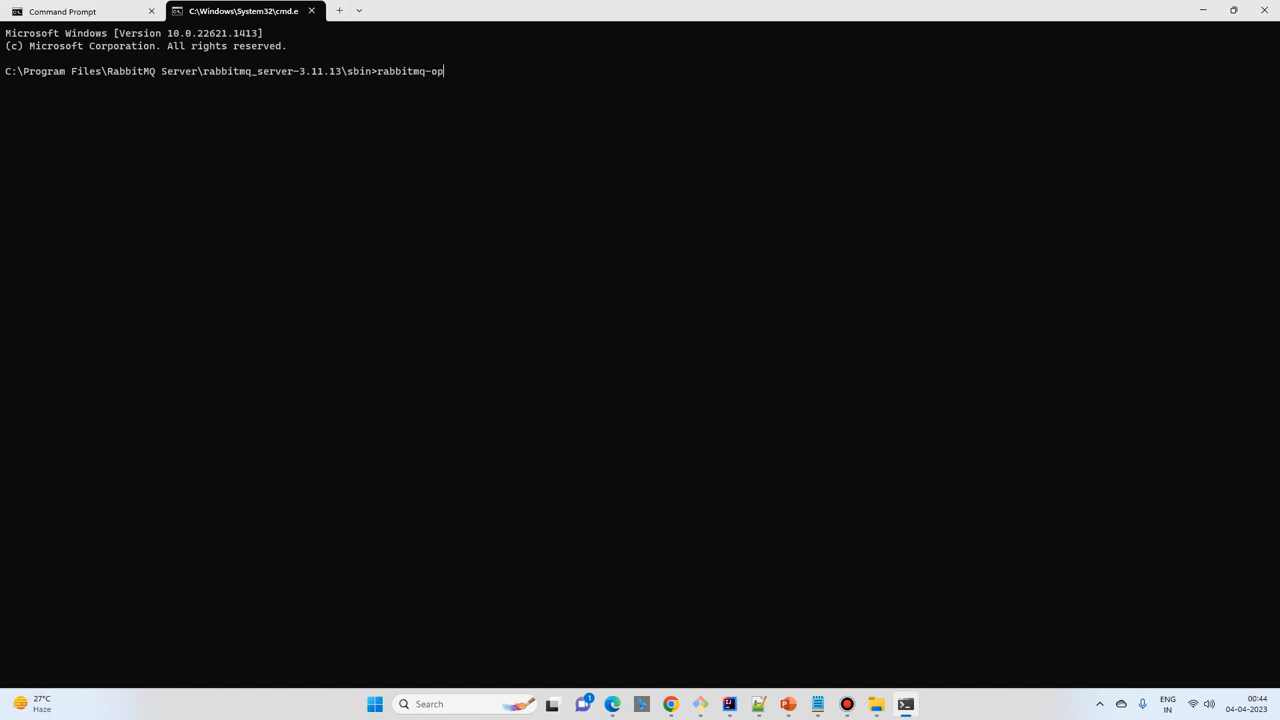
text(lugins.bat)
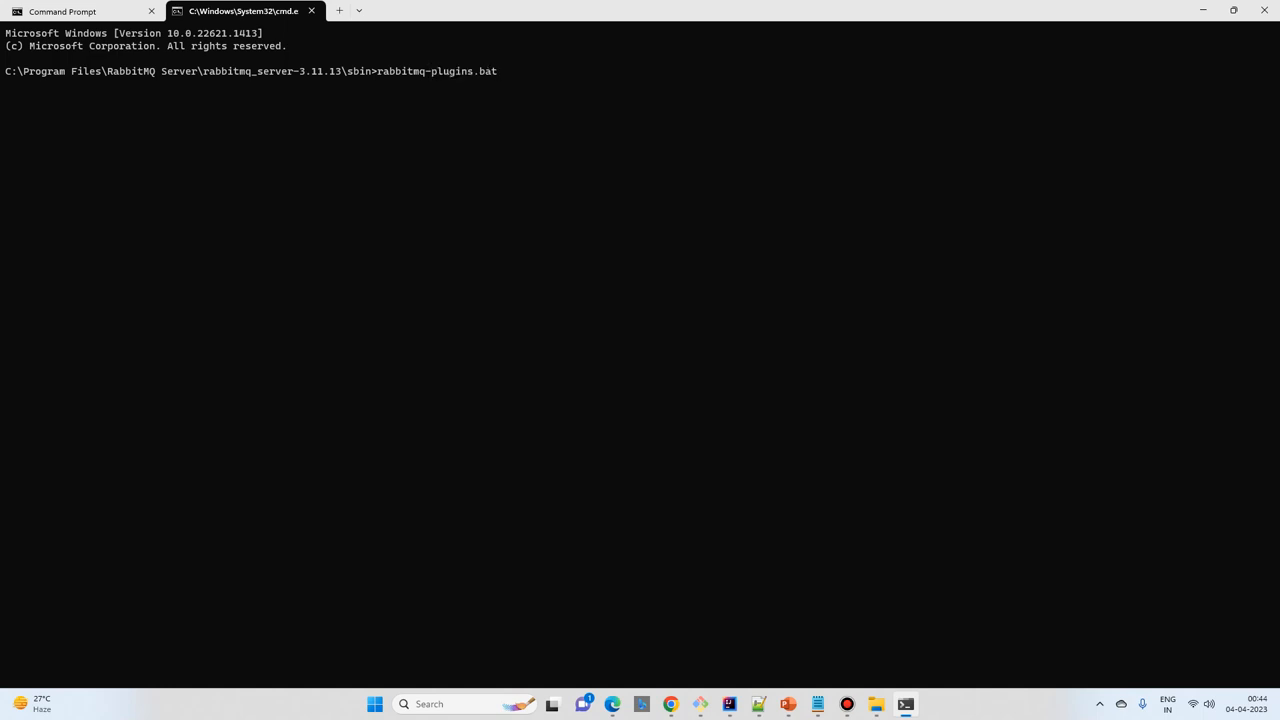
key(Backspace)
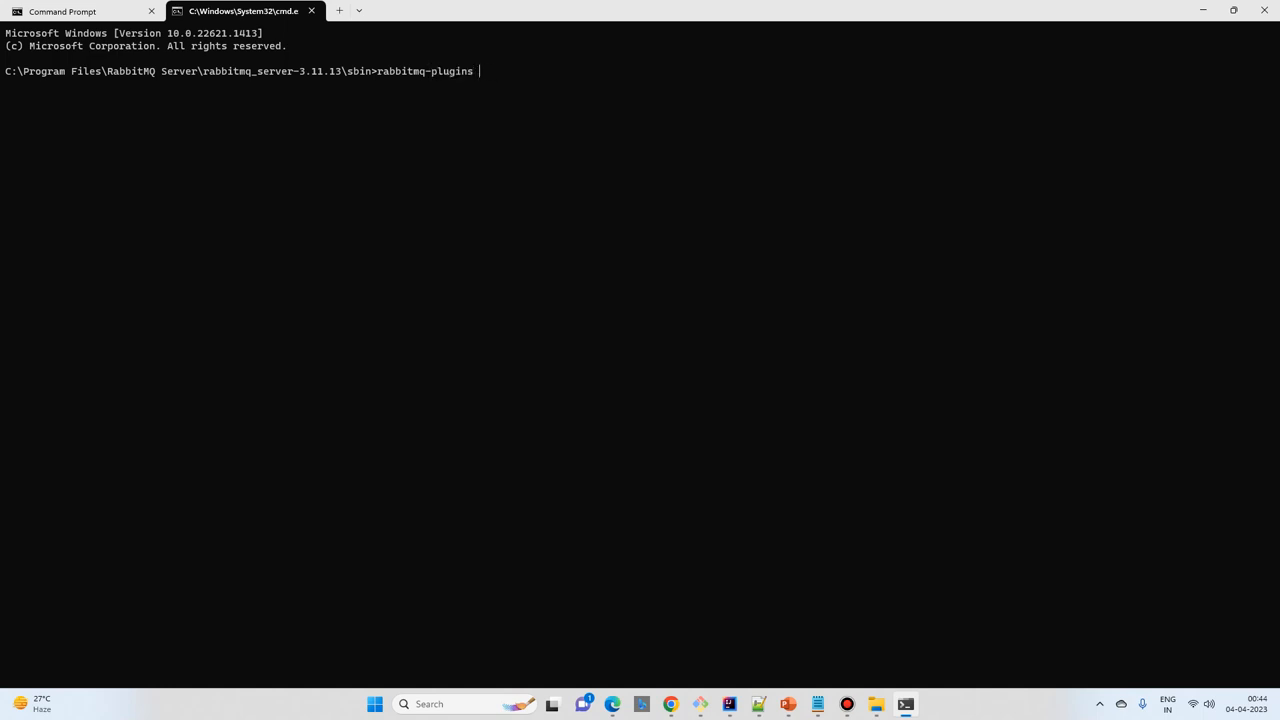
Step: Run rabbitmq-plugins enable rabbitmq-management
text(e)
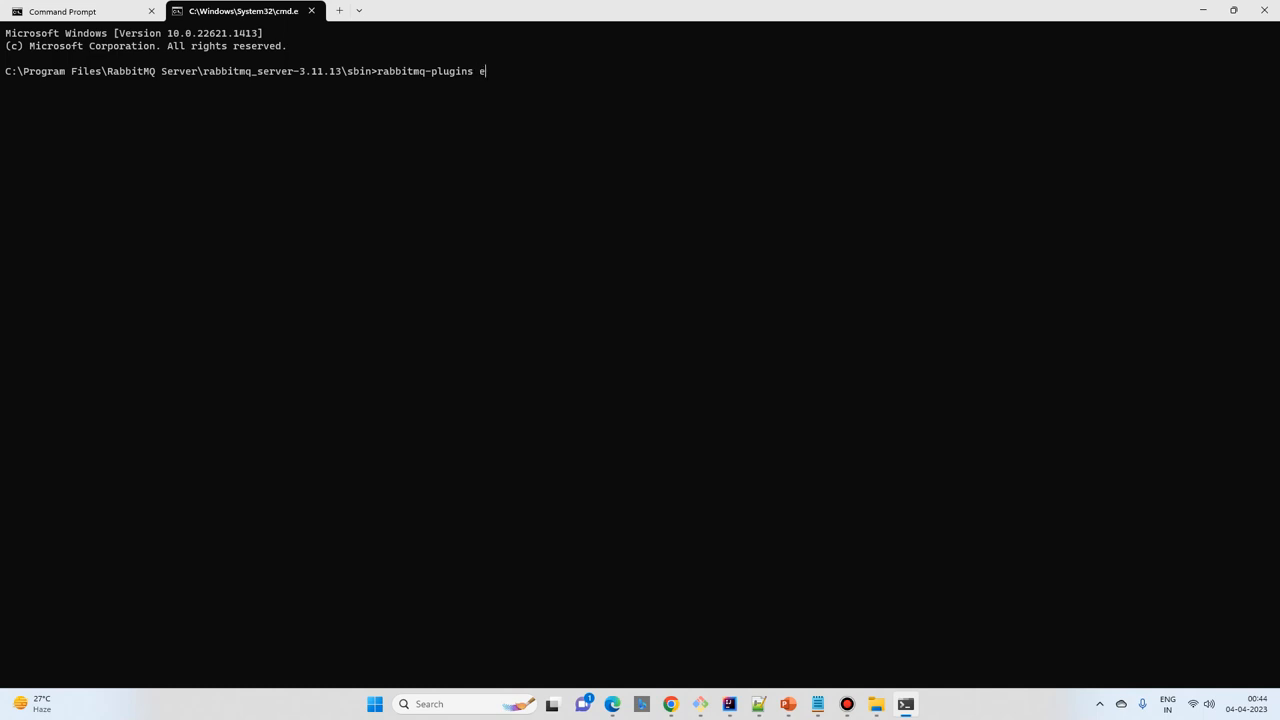
text(nable rabbitmq-m)
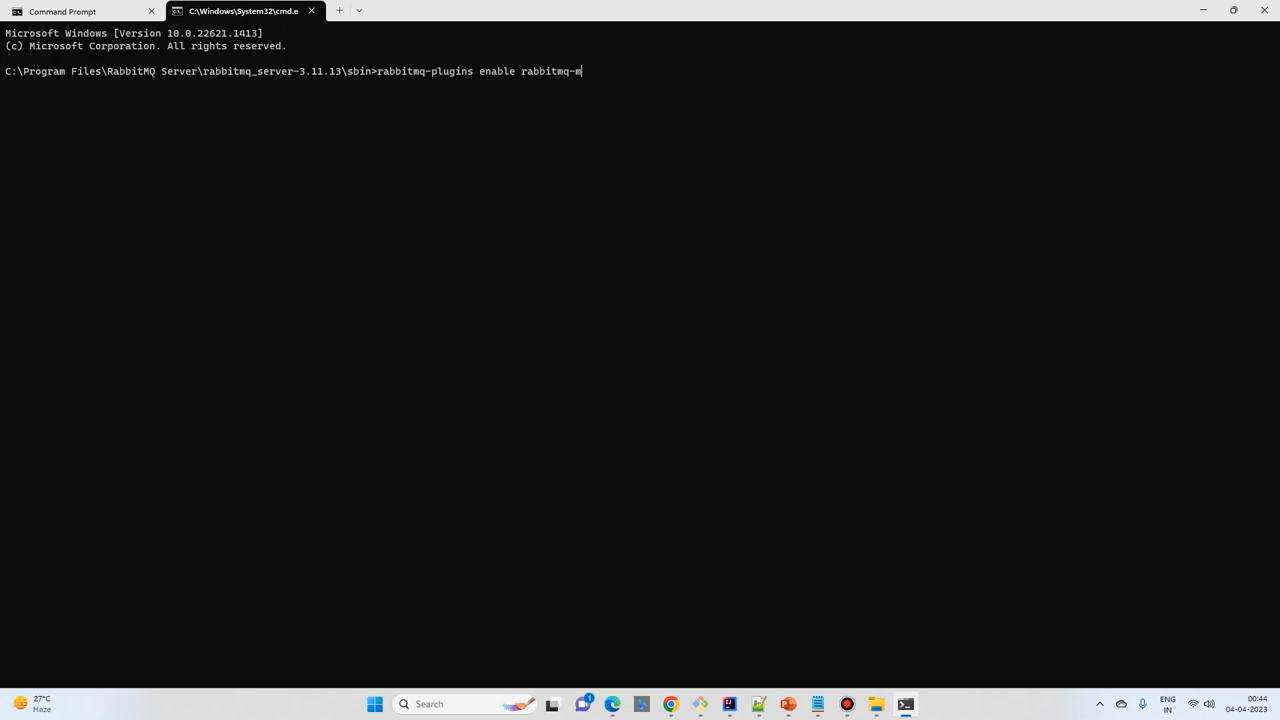
text(a)
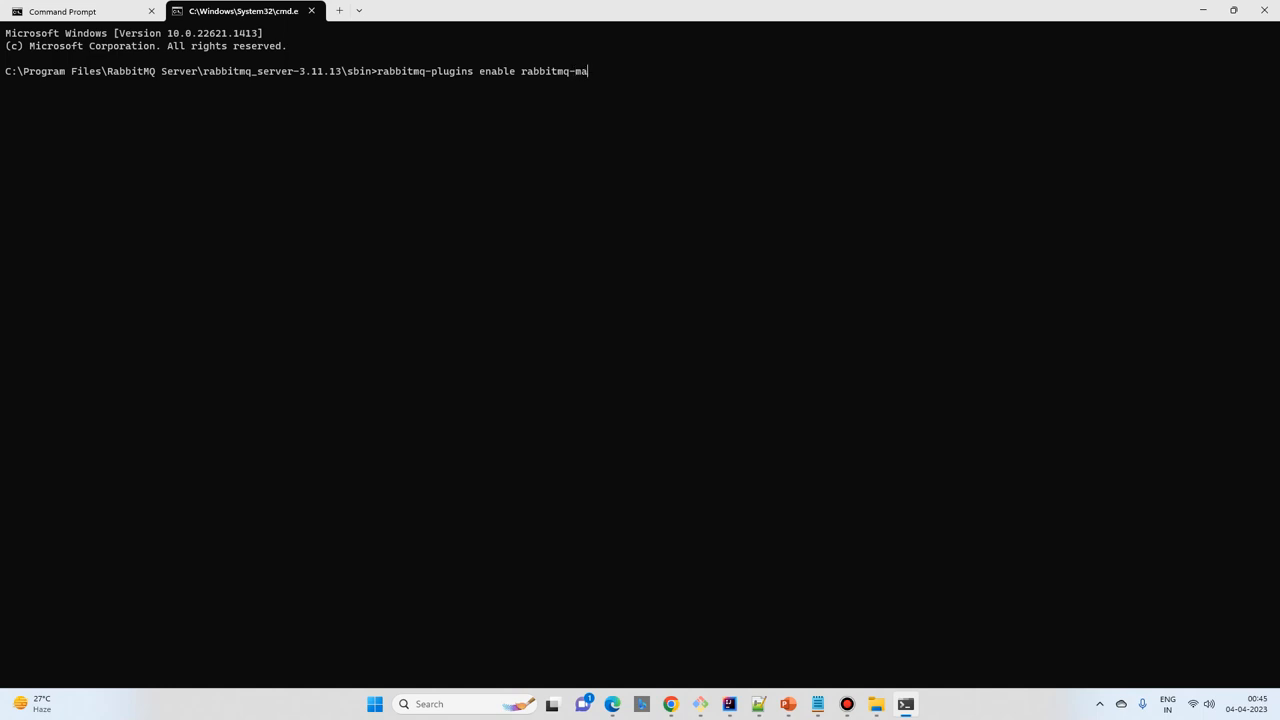
text(nagement)
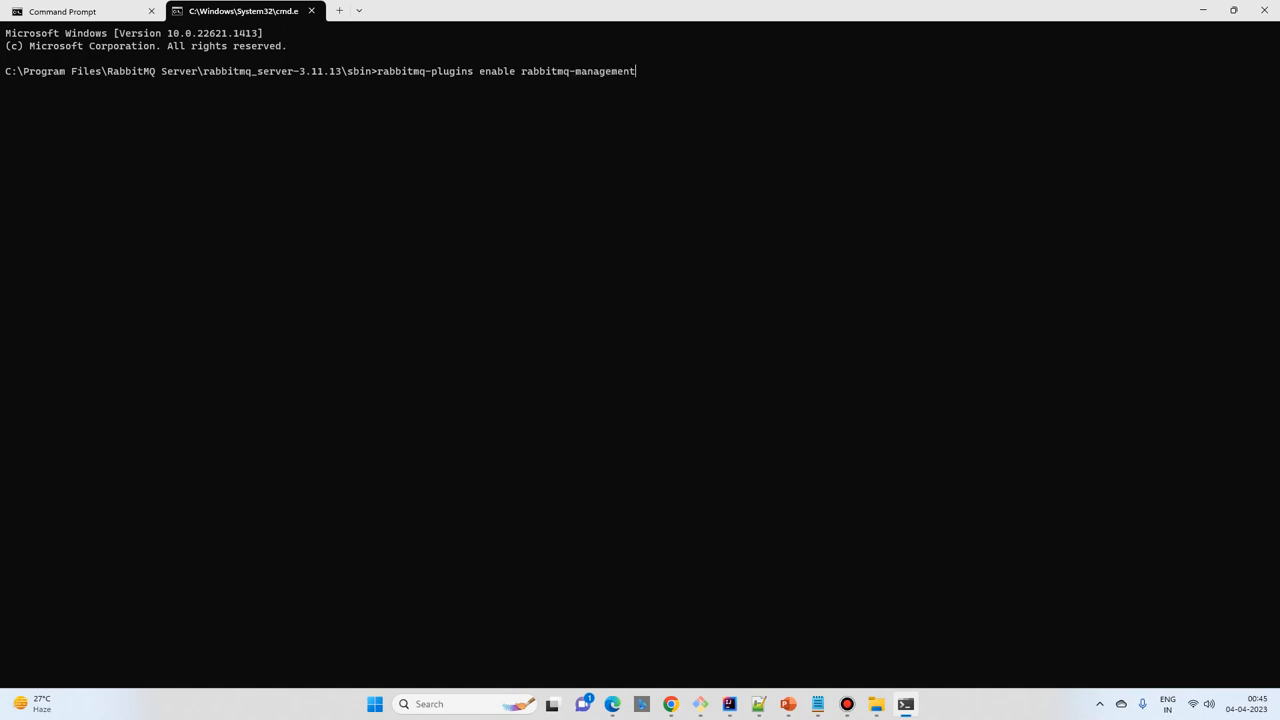
key(Return)
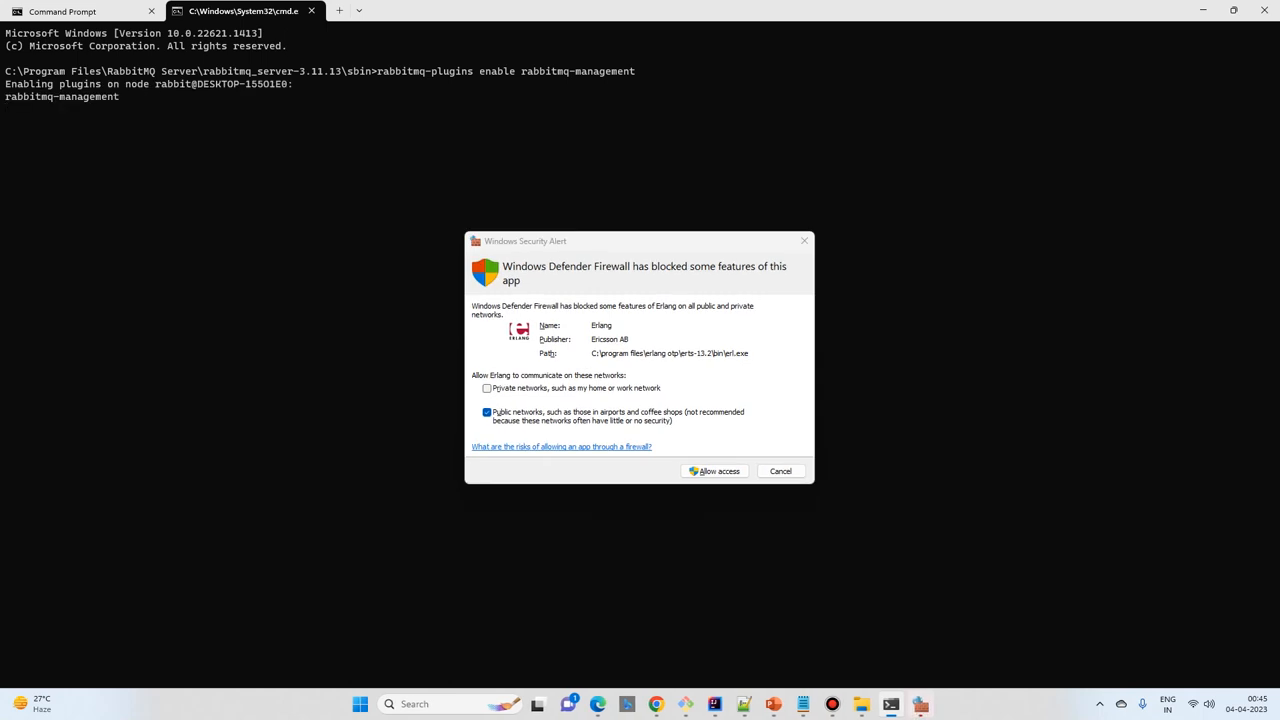
Step: Run 'rabbitmq-plugins enable rabbitmq-management', get a plugins_not_found error, and start correcting the command
click(714, 471)
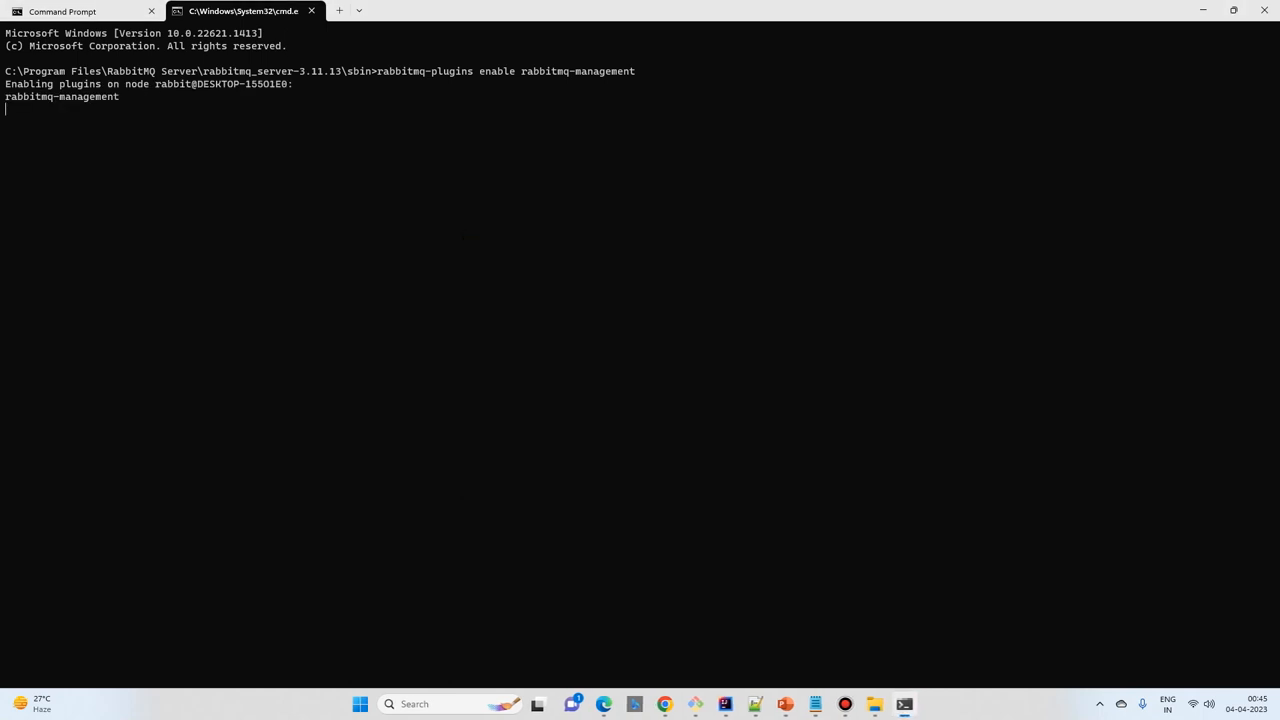
key(Return)
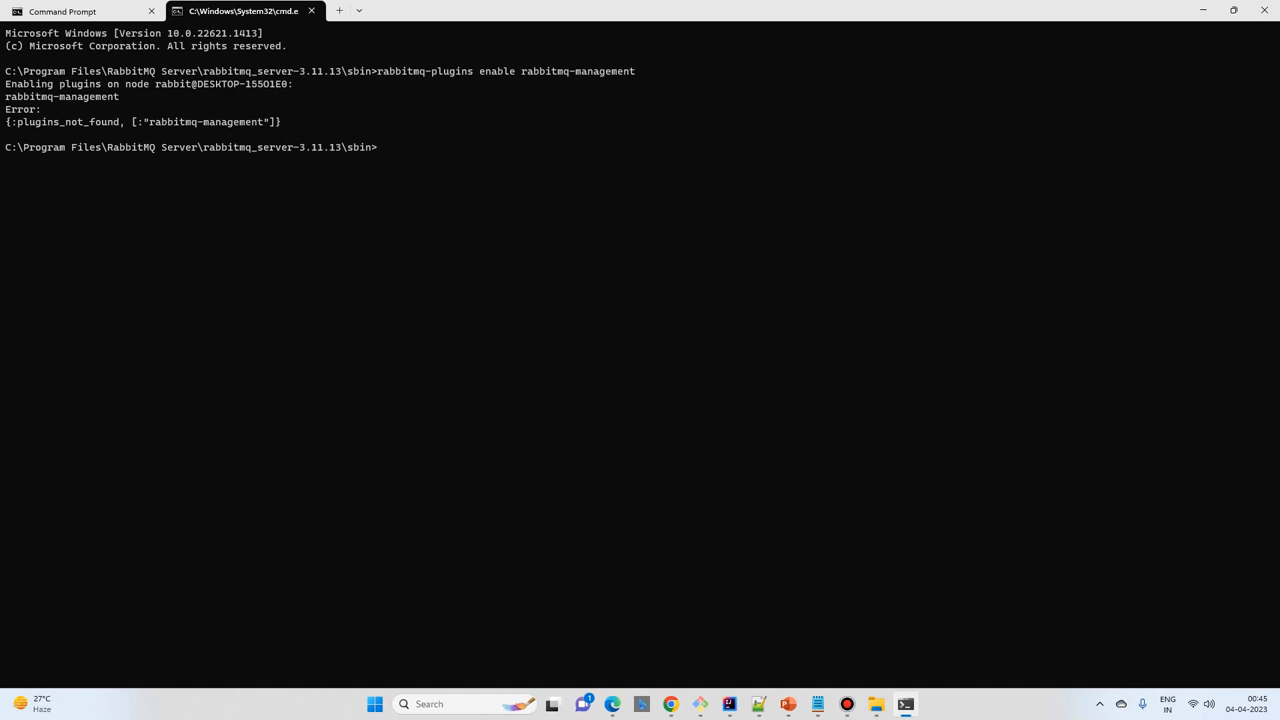
text(rabbitmq-plugins enable rabbitmq-management)
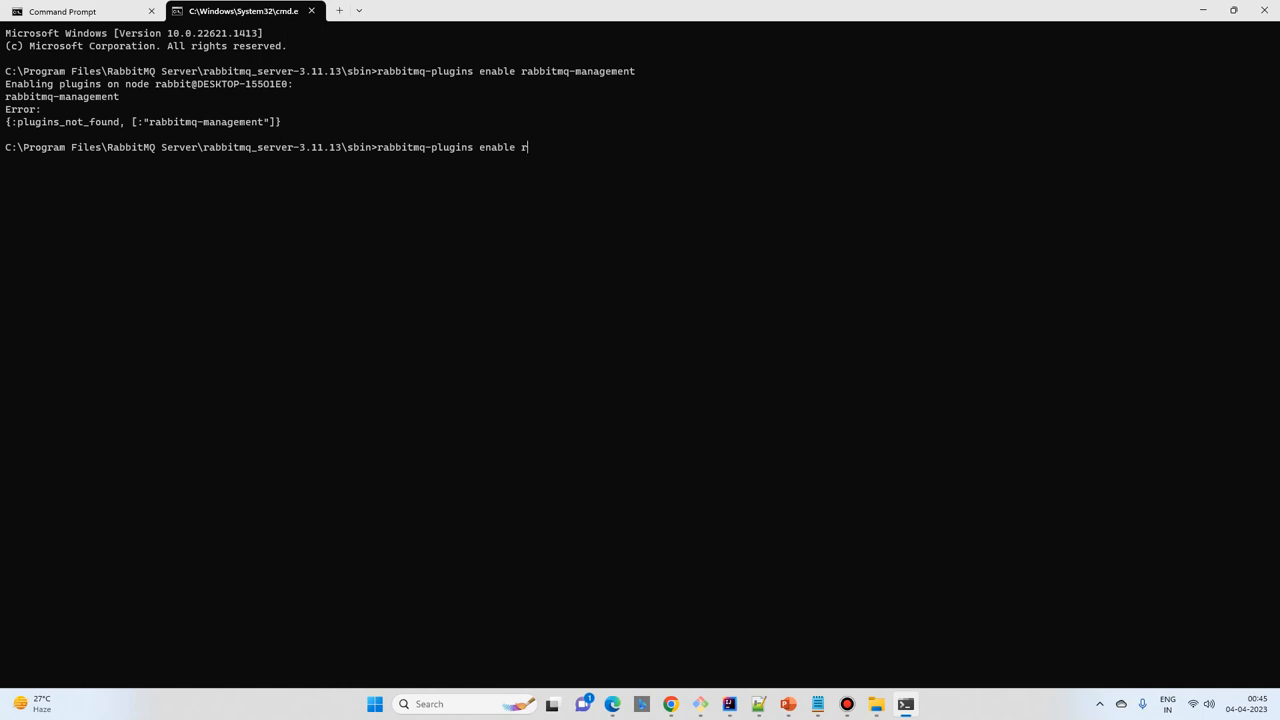
key(Backspace)
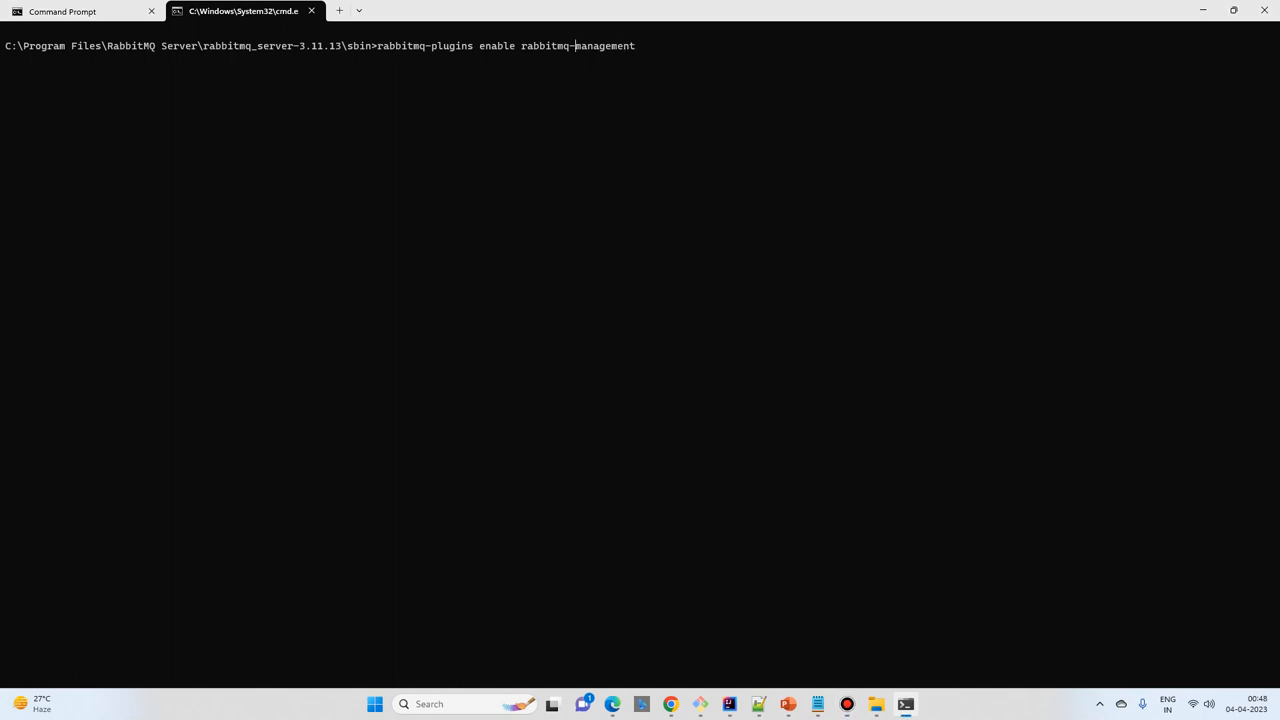
Step: Run the corrected 'rabbitmq-plugins enable rabbitmq_management' so three management plugins are enabled
key(Return)
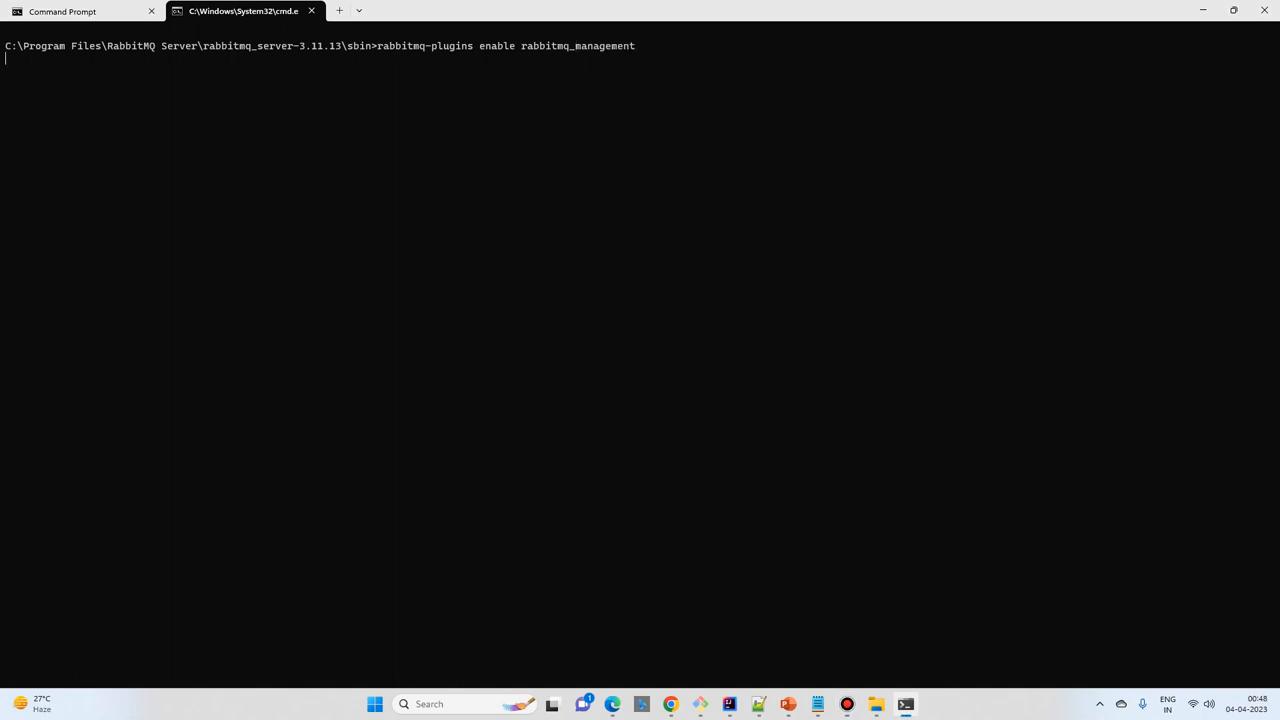
key(Return)
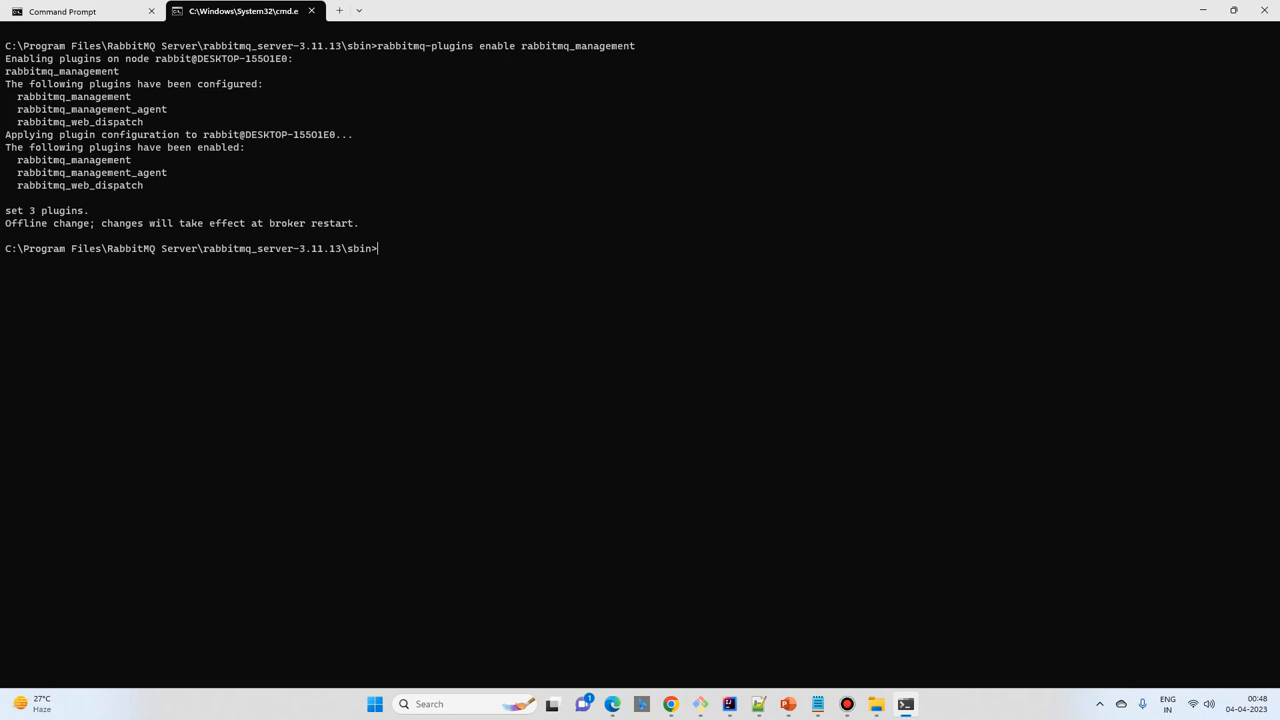
mouse_move(612, 704)
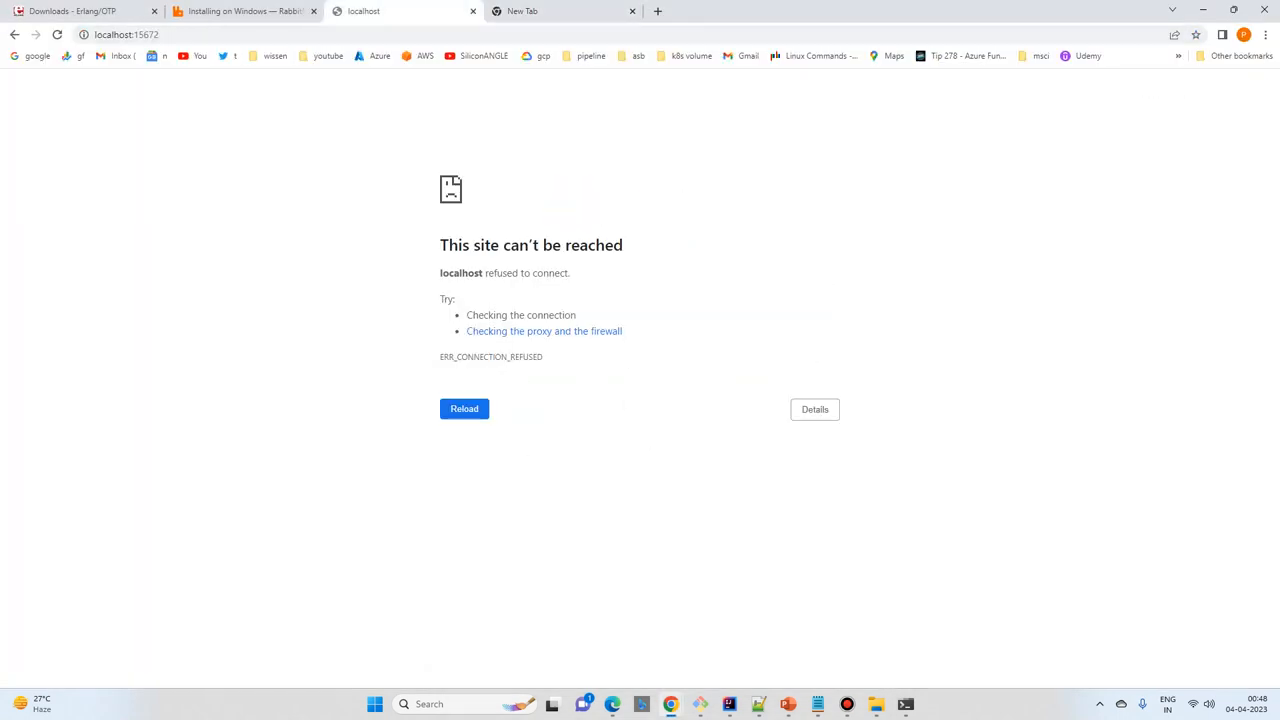
Step: Launch the Windows Services console by searching 'services' from the taskbar
click(464, 408)
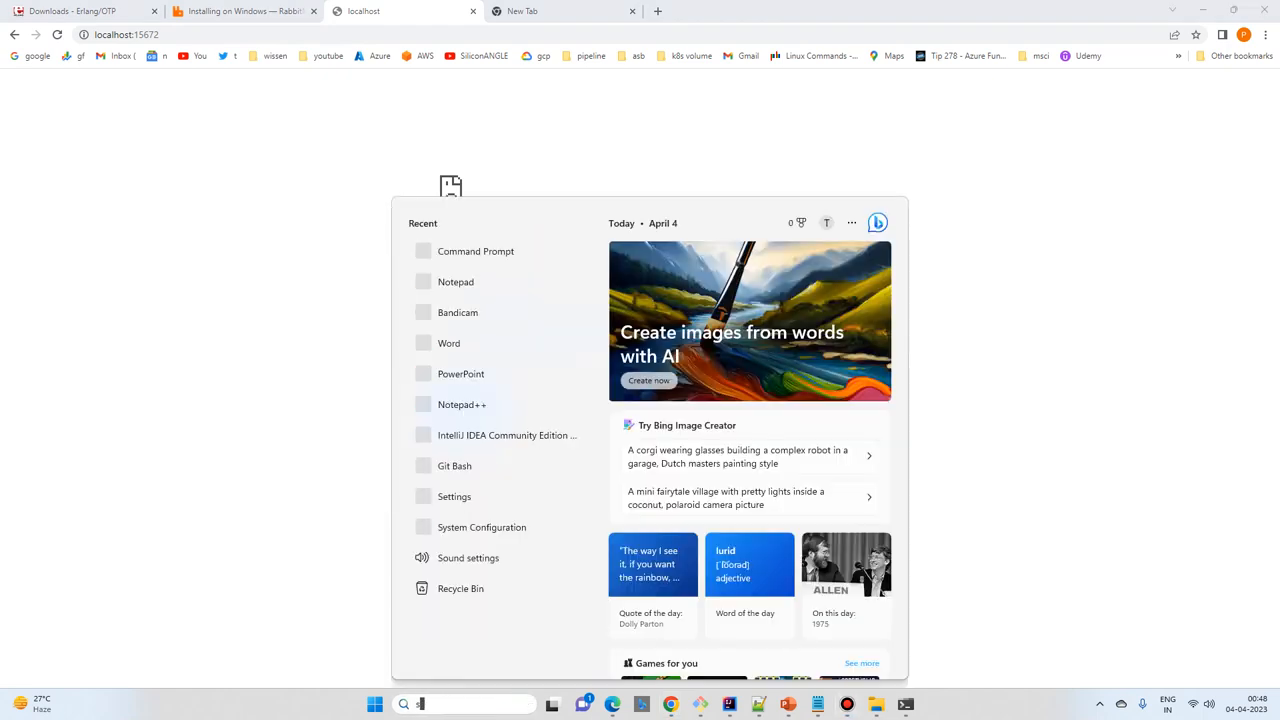
text(services)
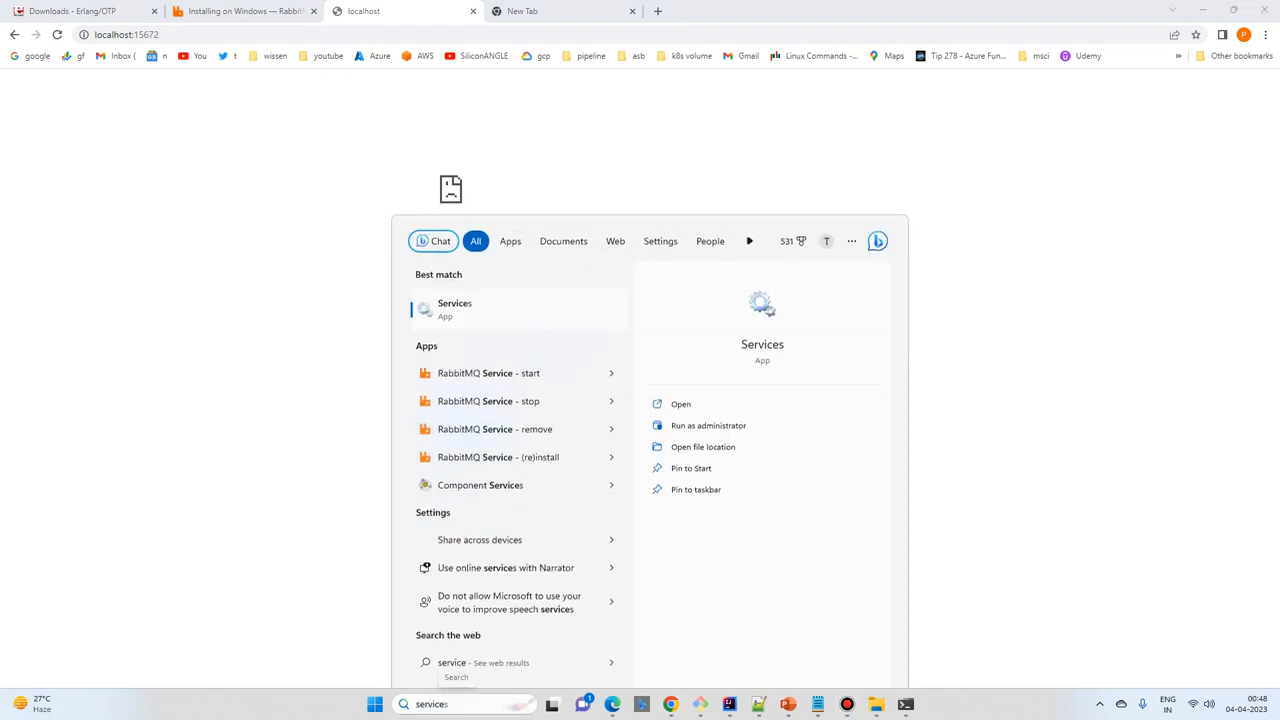
click(680, 404)
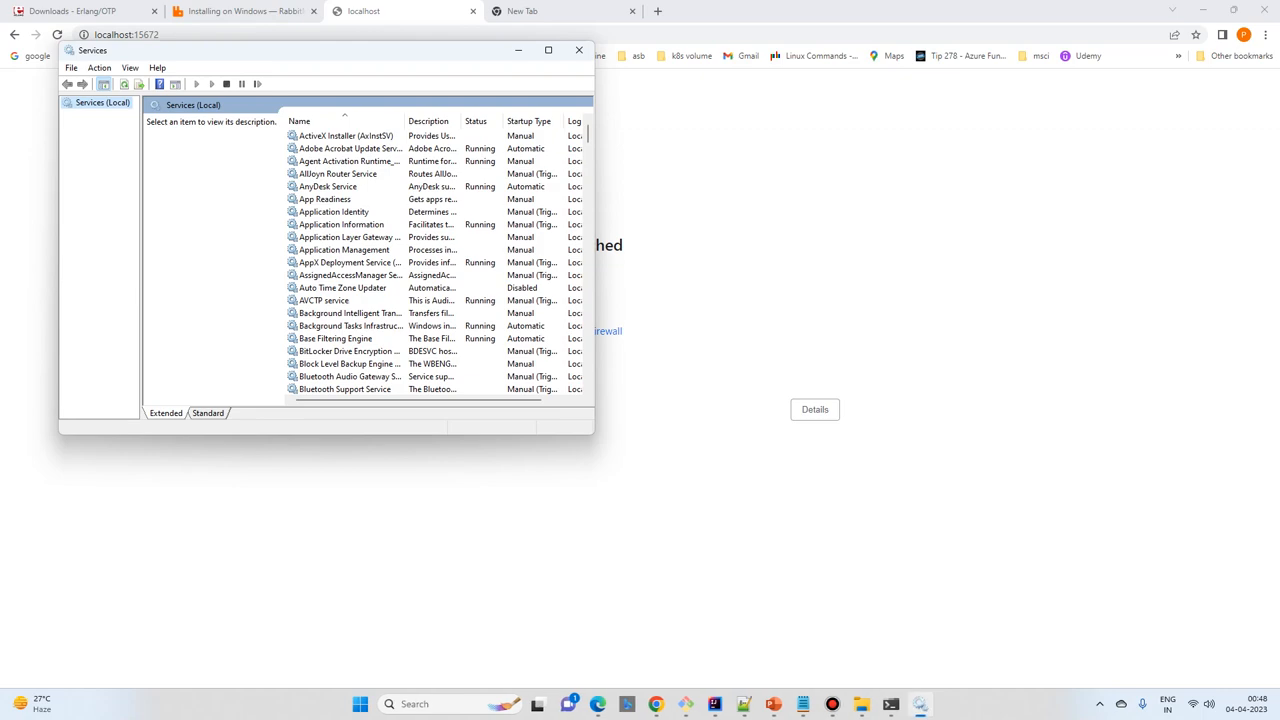
Step: Restart the RabbitMQ service from Services until it shows Running, then return to Chrome
click(548, 50)
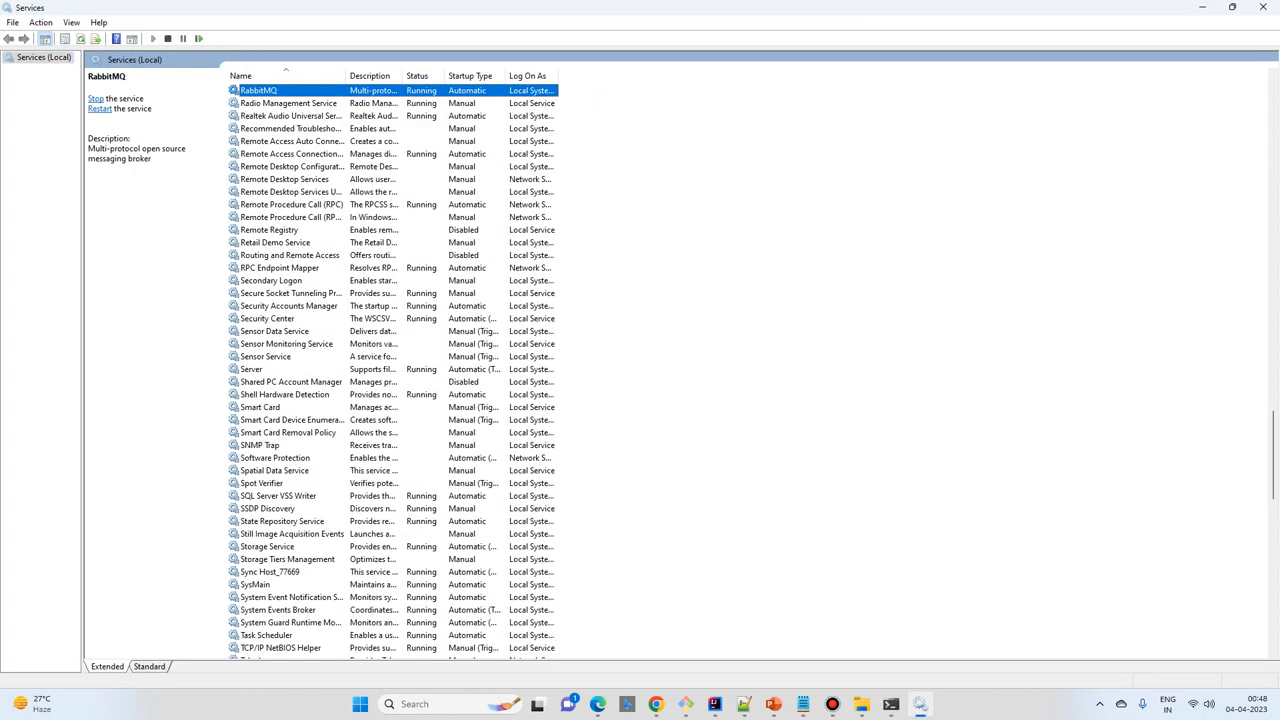
click(115, 98)
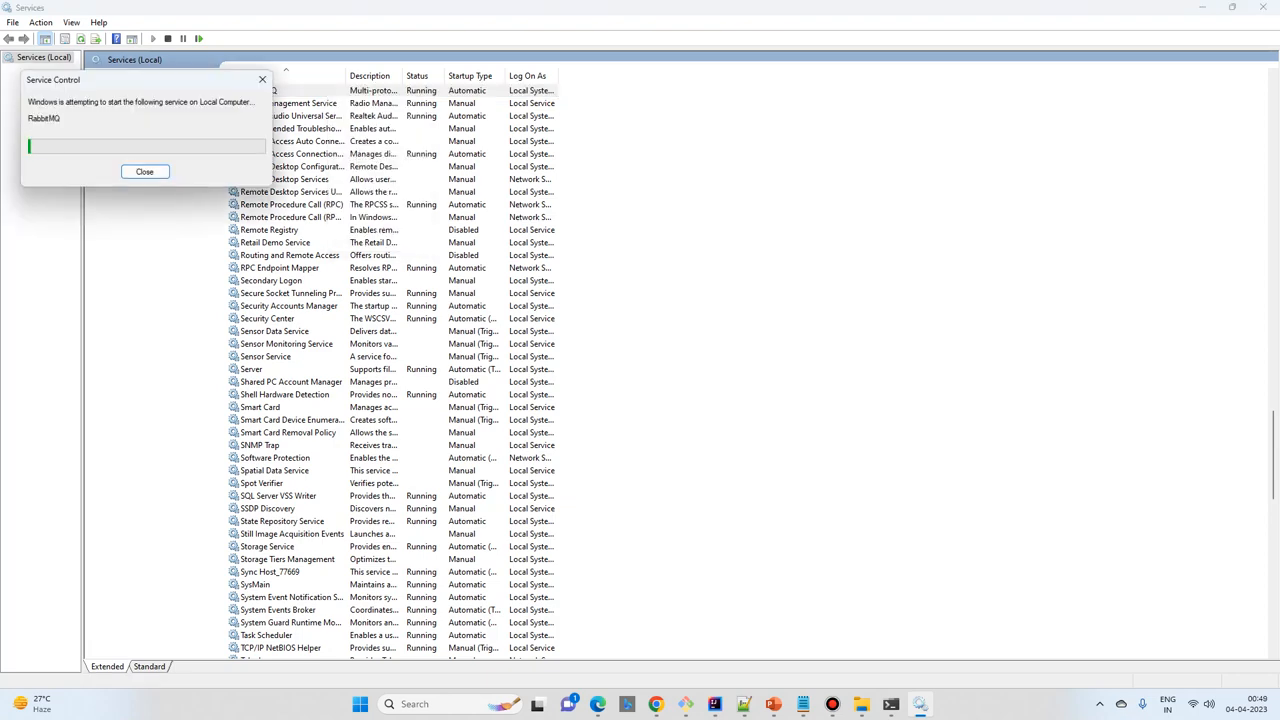
click(144, 171)
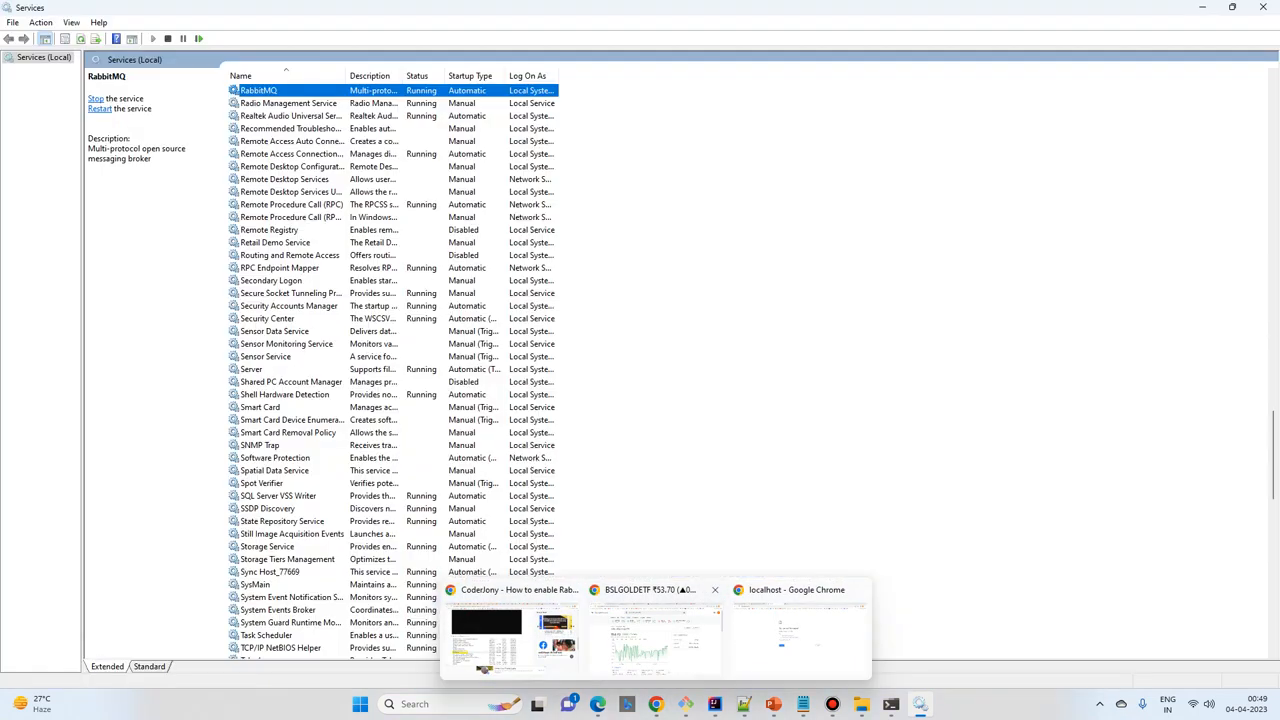
click(797, 630)
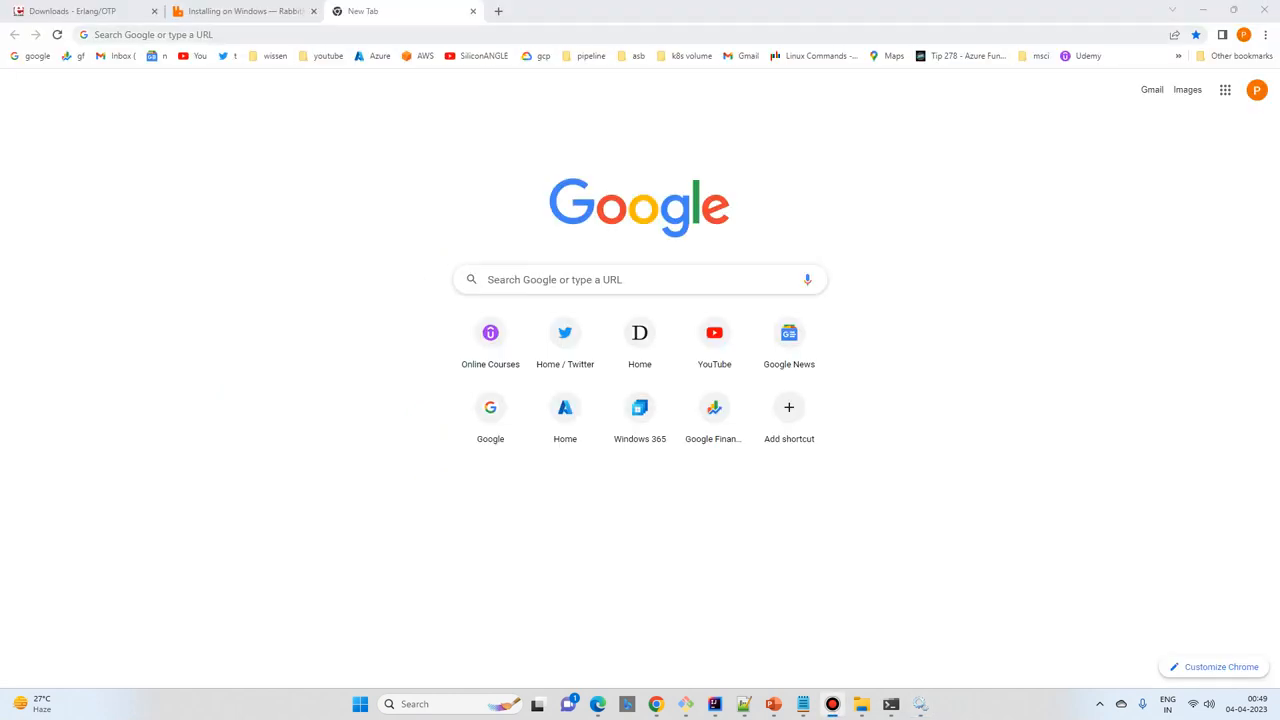
Step: Navigate to localhost:15672 to load the RabbitMQ Management login page
text(localhost:8080)
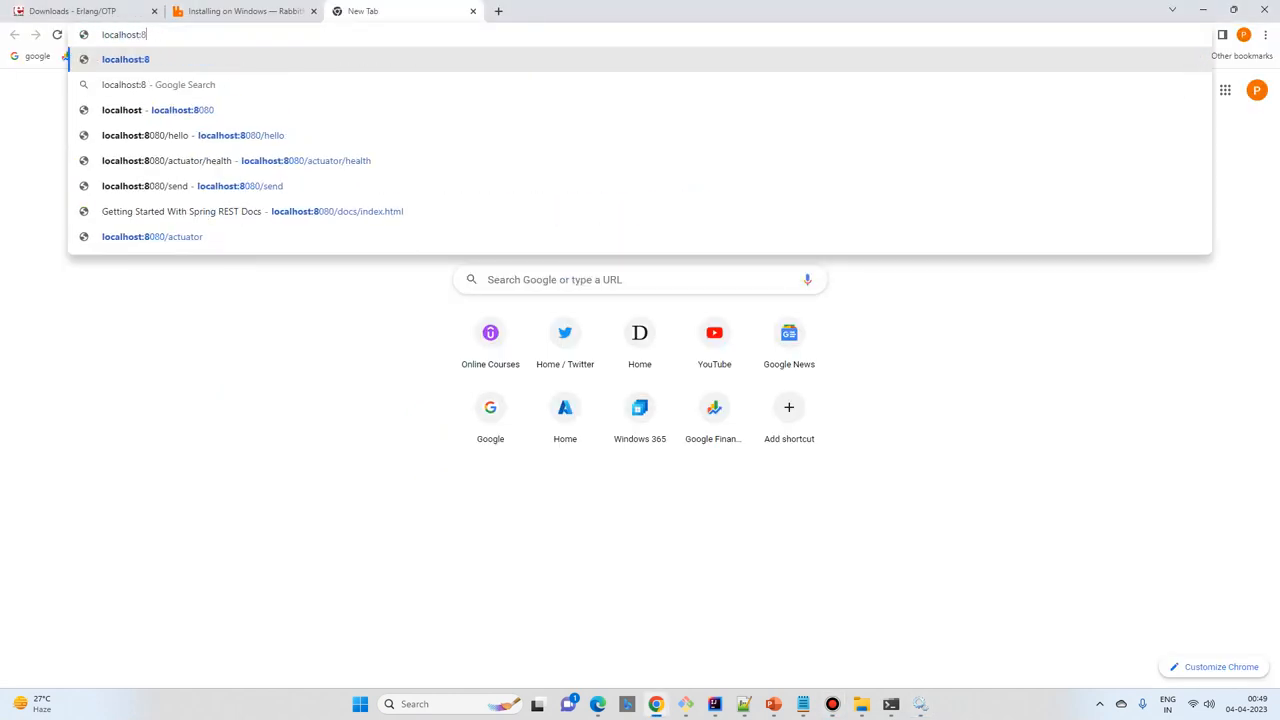
key(Backspace)
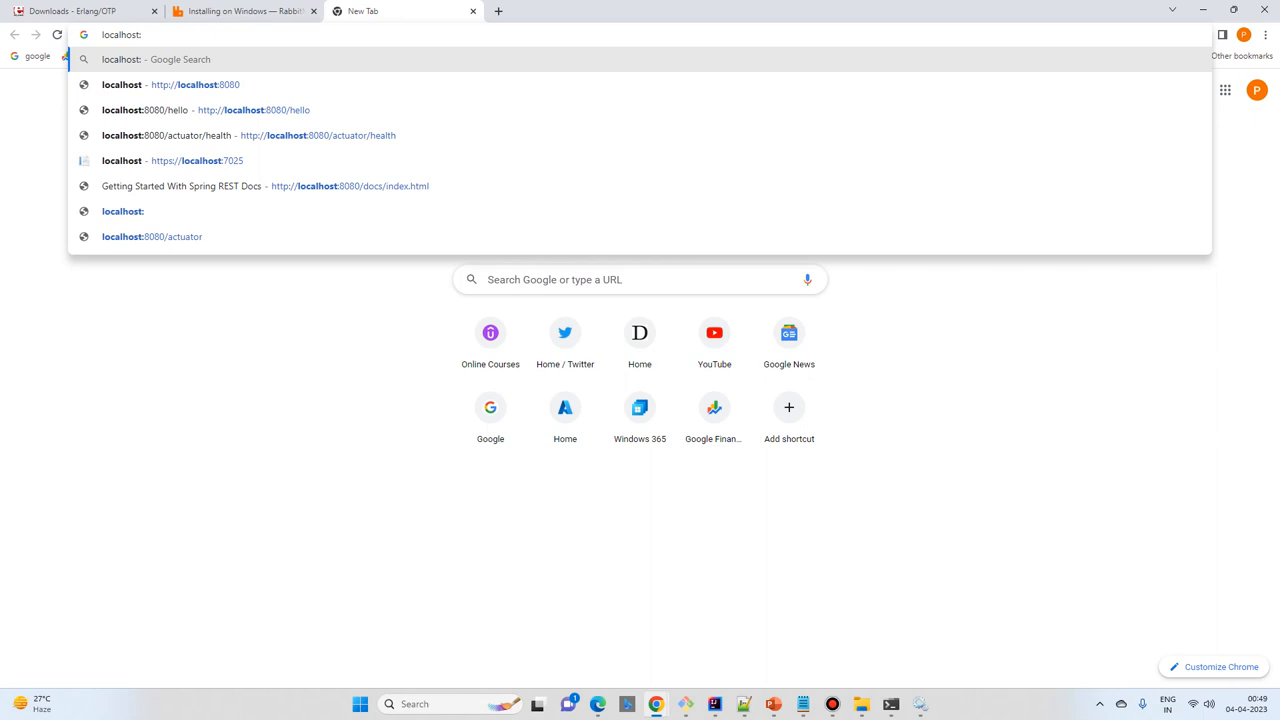
text(15)
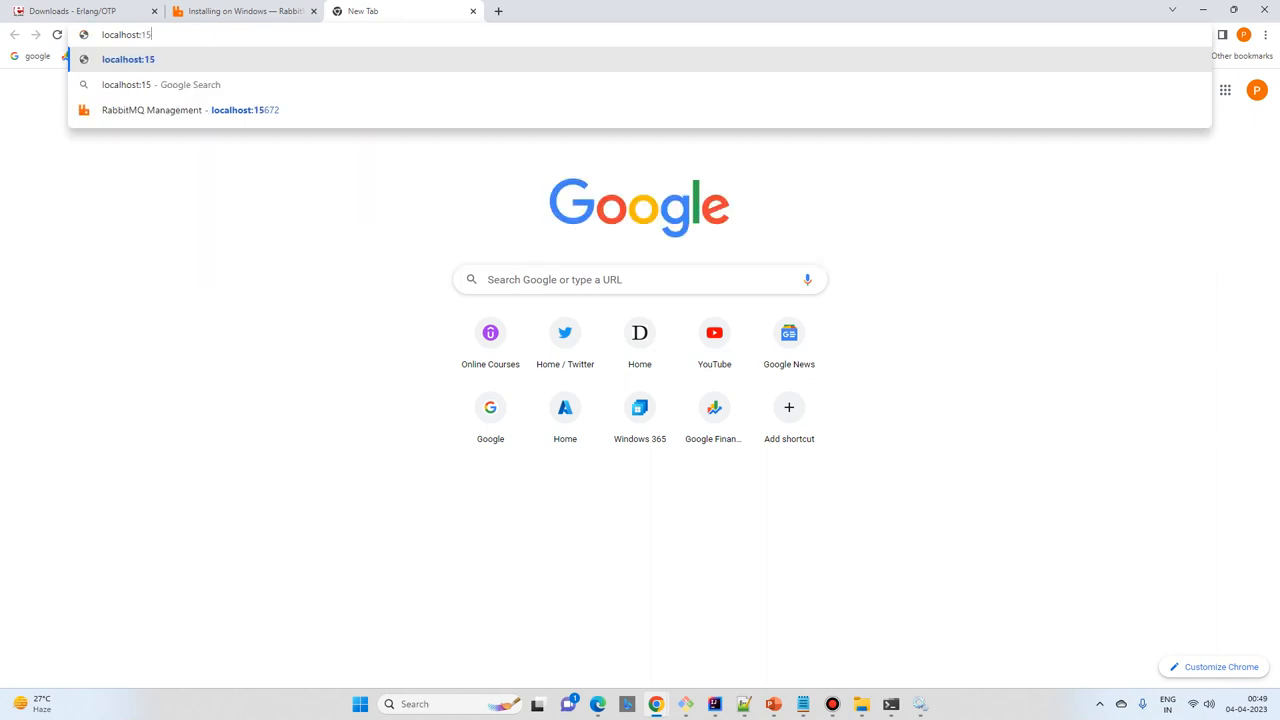
click(189, 110)
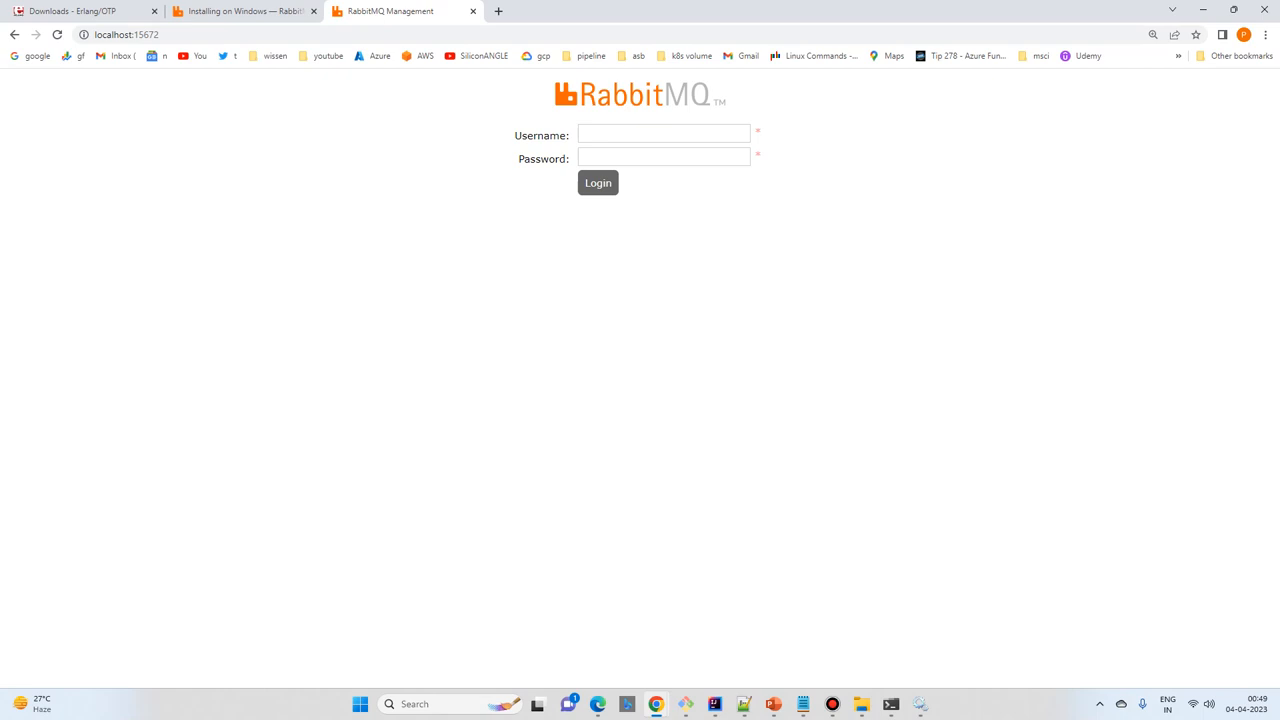
Step: Log in as guest with password guest to reach the Overview dashboard
click(664, 134)
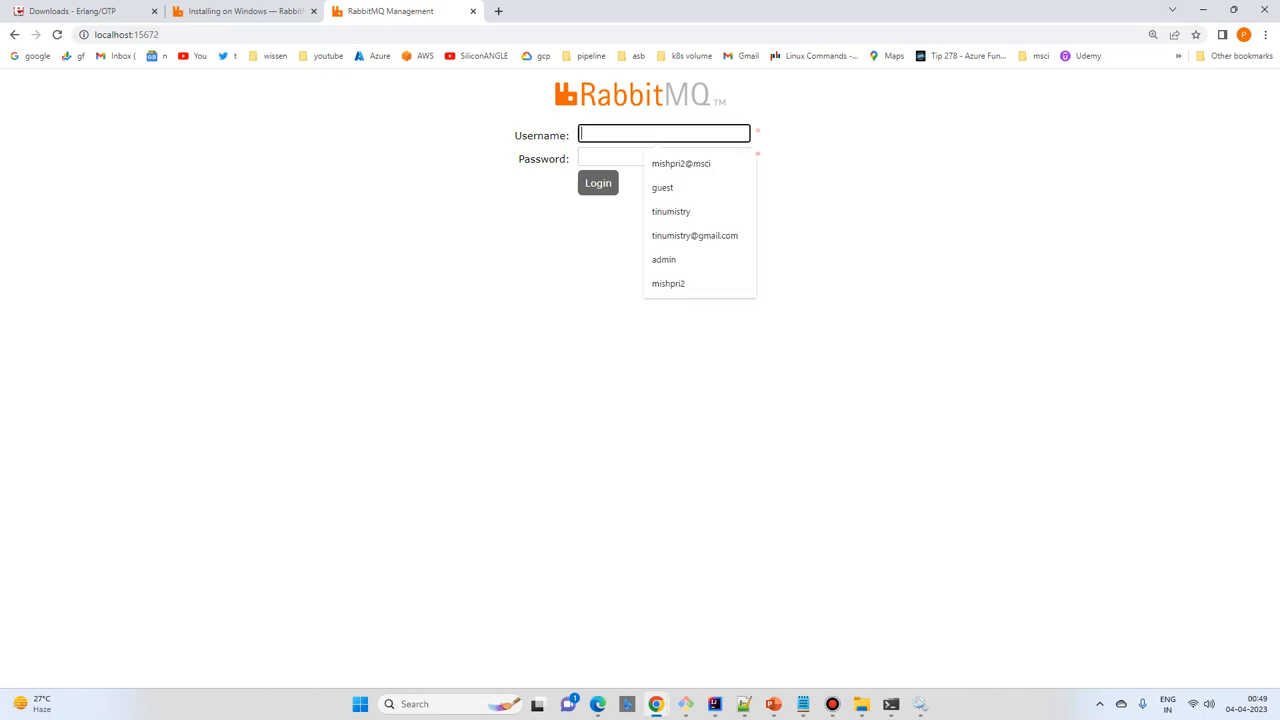
click(662, 187)
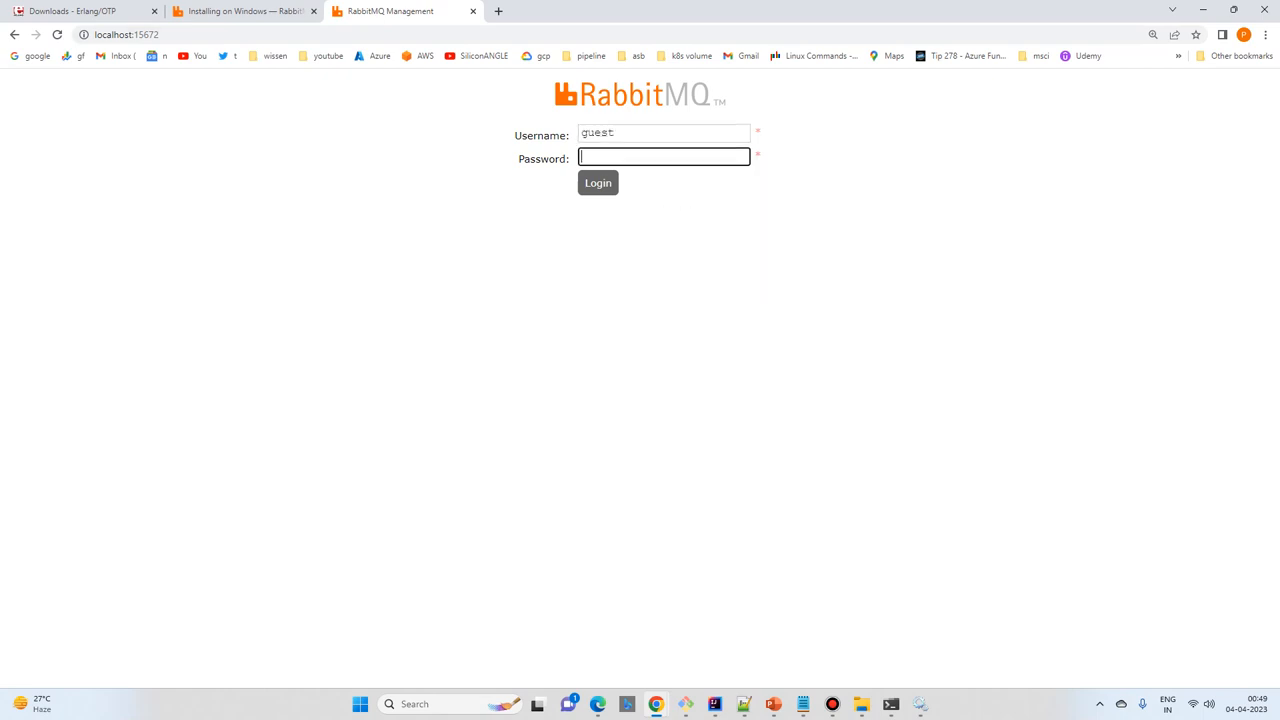
text(guest)
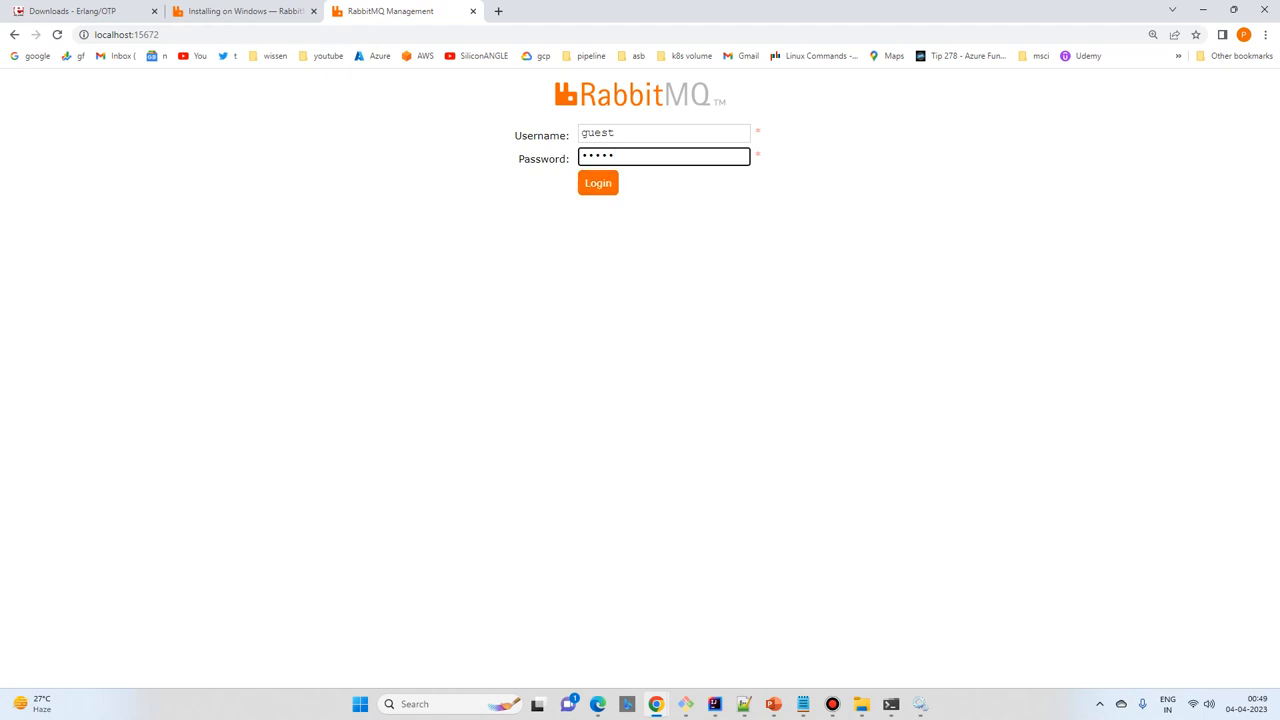
click(597, 182)
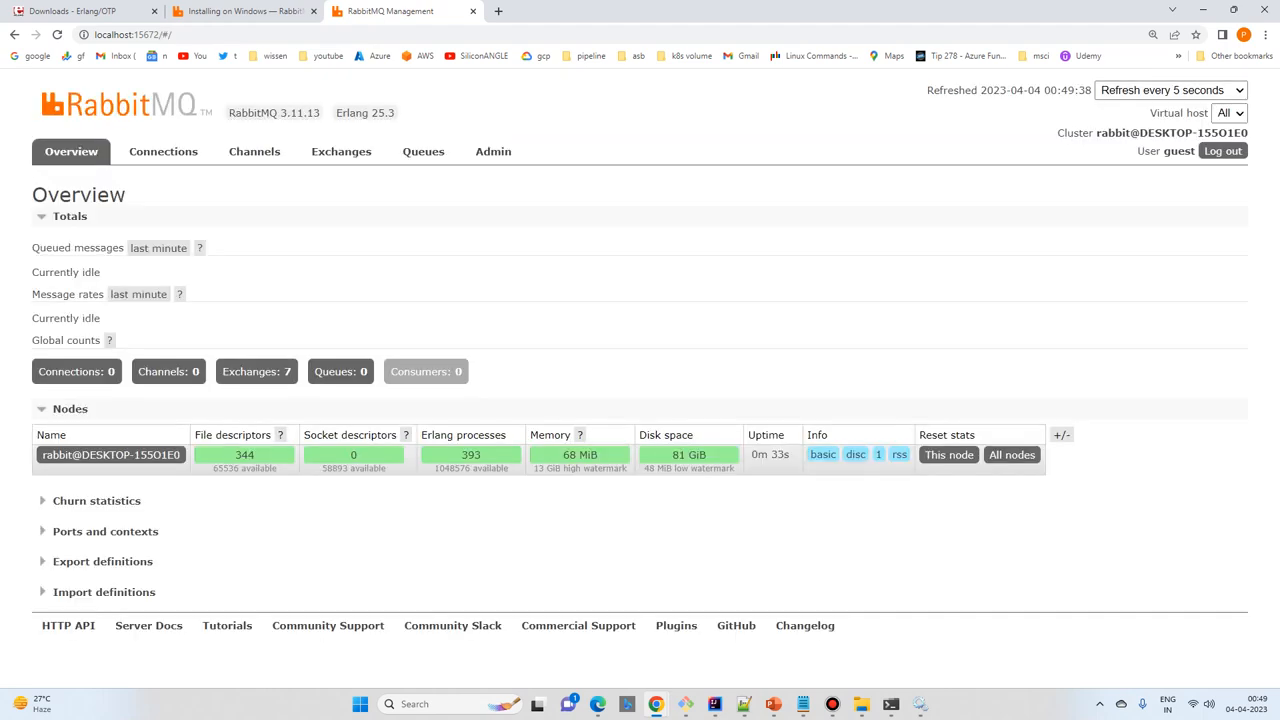